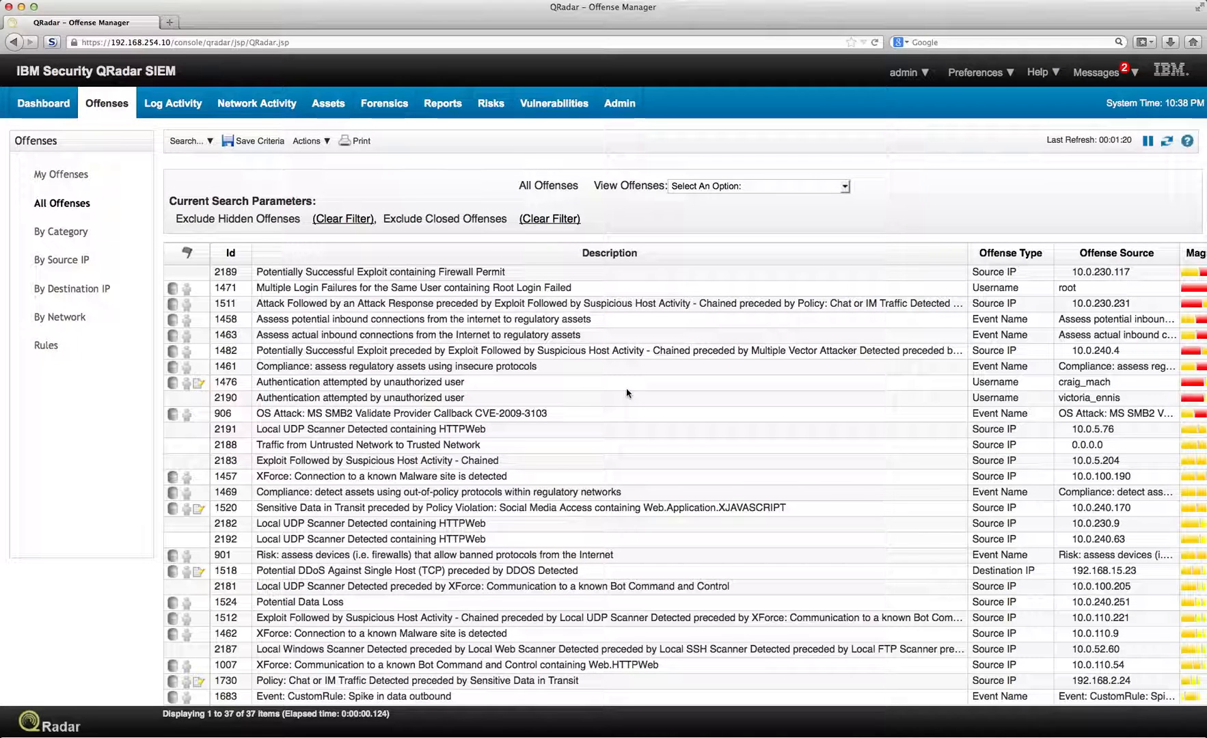
mouse_move(506, 351)
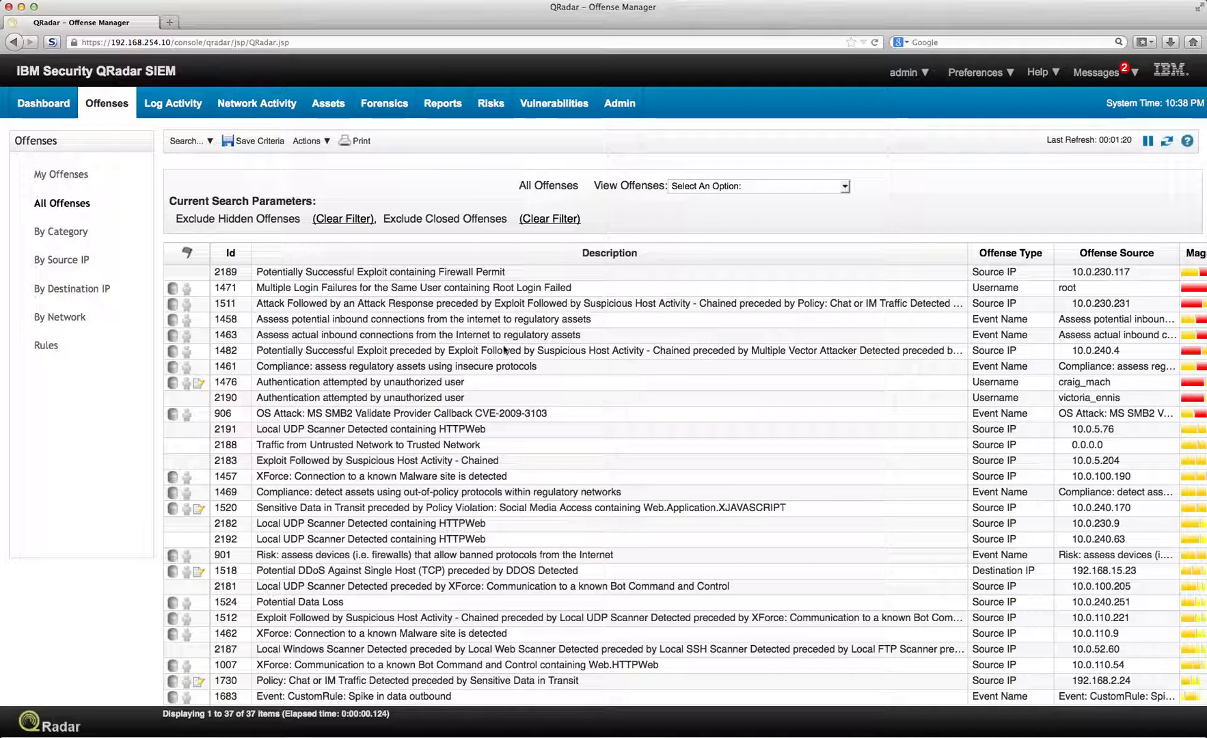
mouse_move(381, 272)
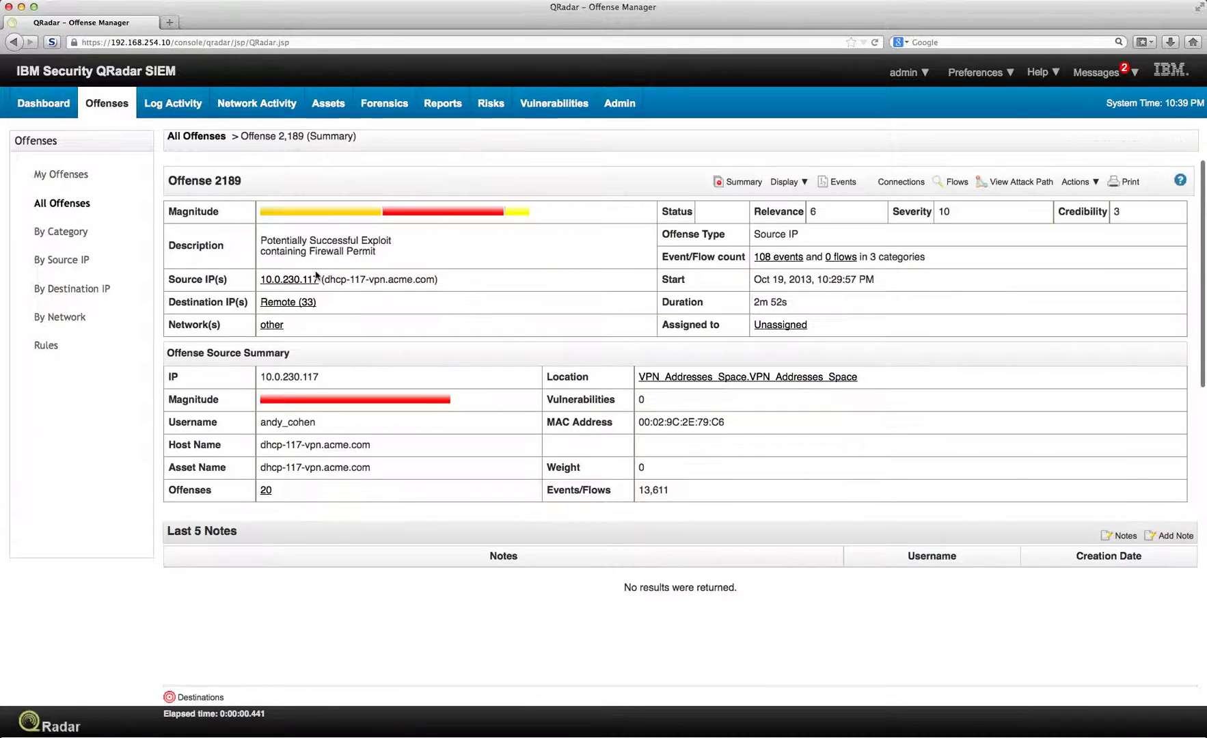
Show the contributing rules view for offense 2189 from the Display menu
left_click(784, 181)
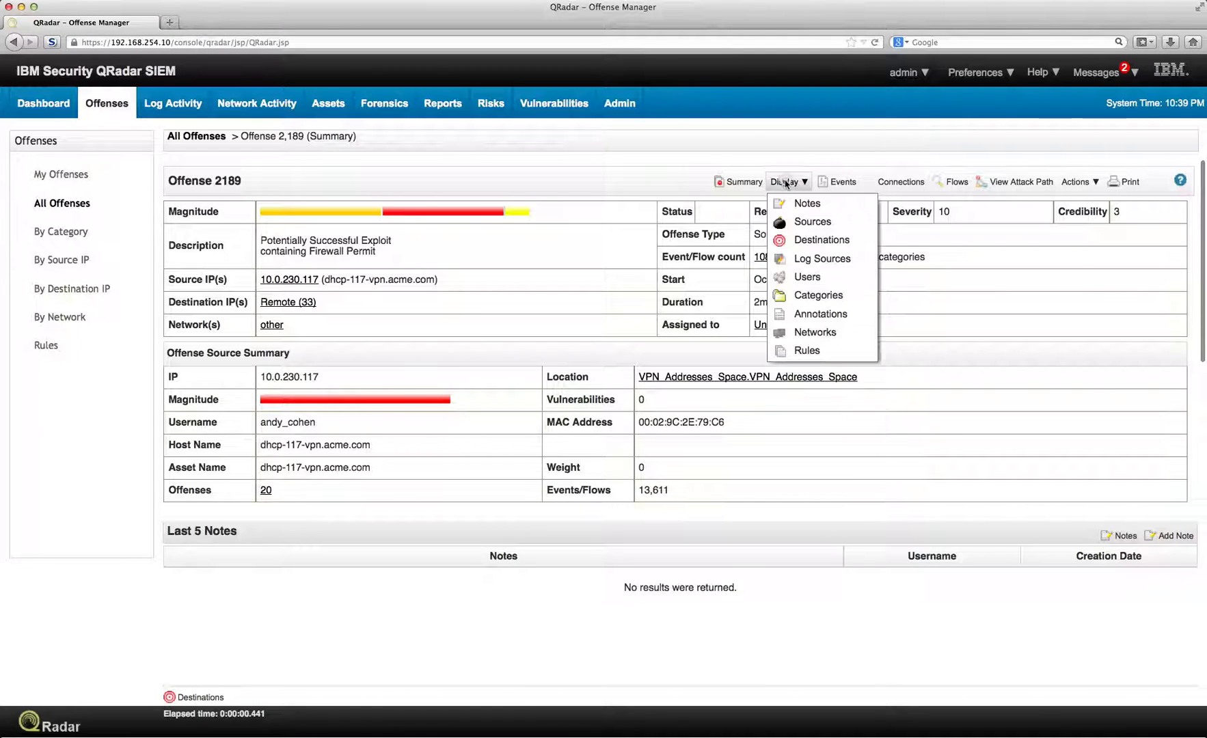
mouse_move(807, 350)
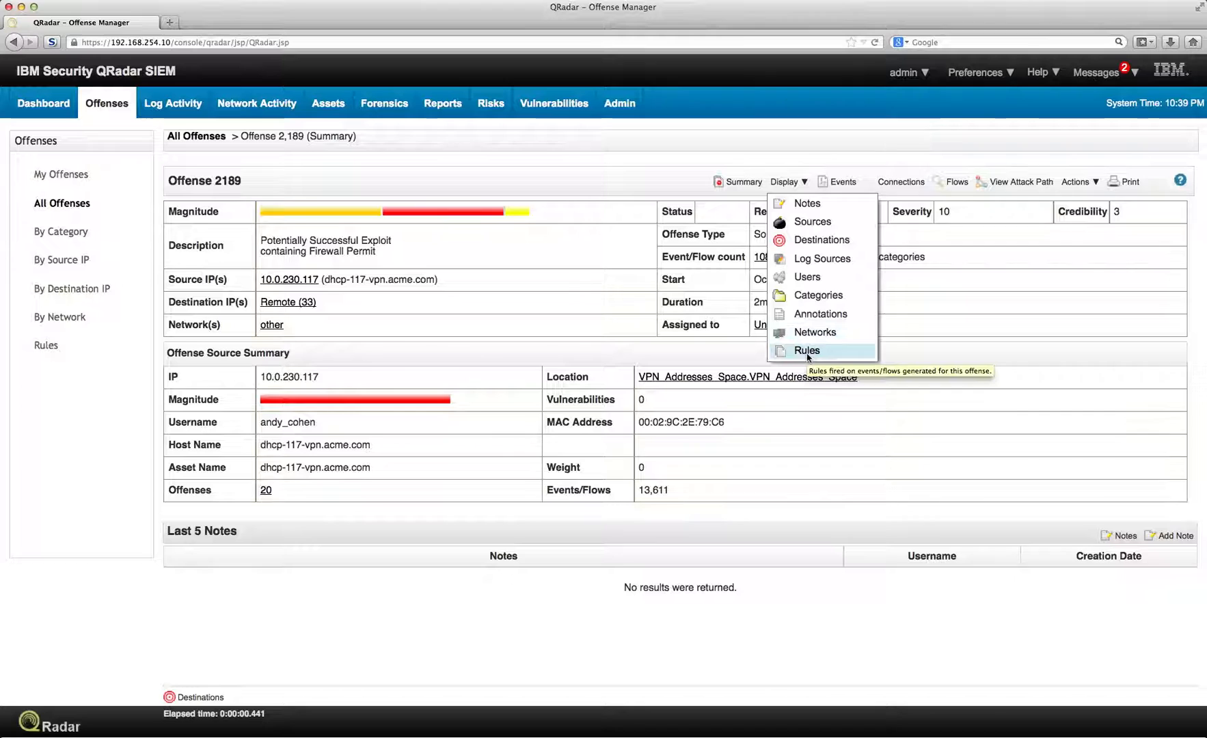
left_click(806, 350)
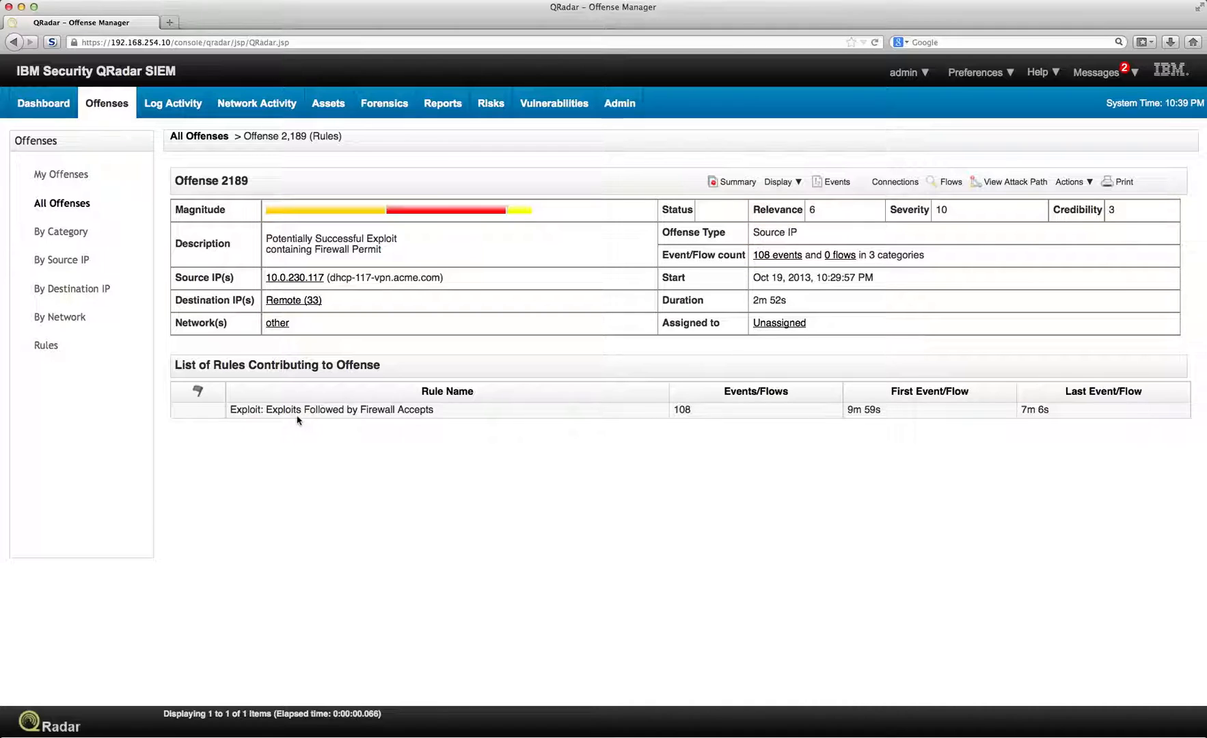
mouse_move(359, 410)
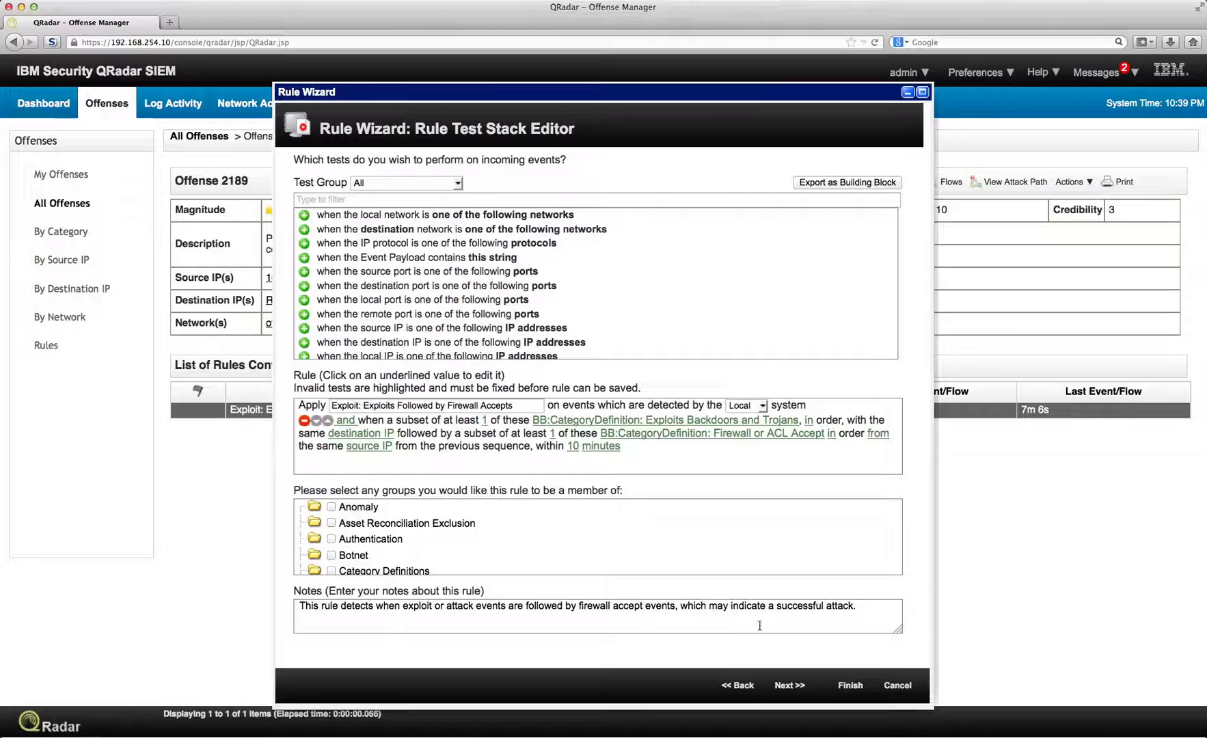
mouse_move(726, 589)
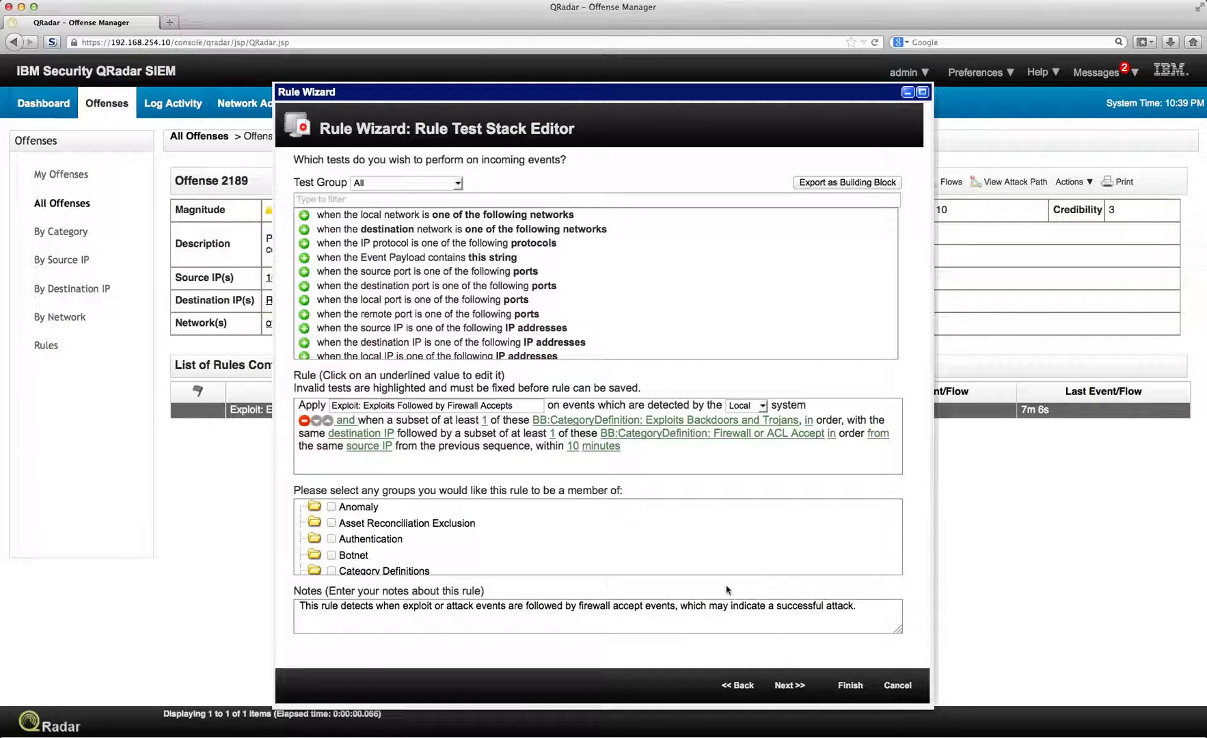
mouse_move(706, 583)
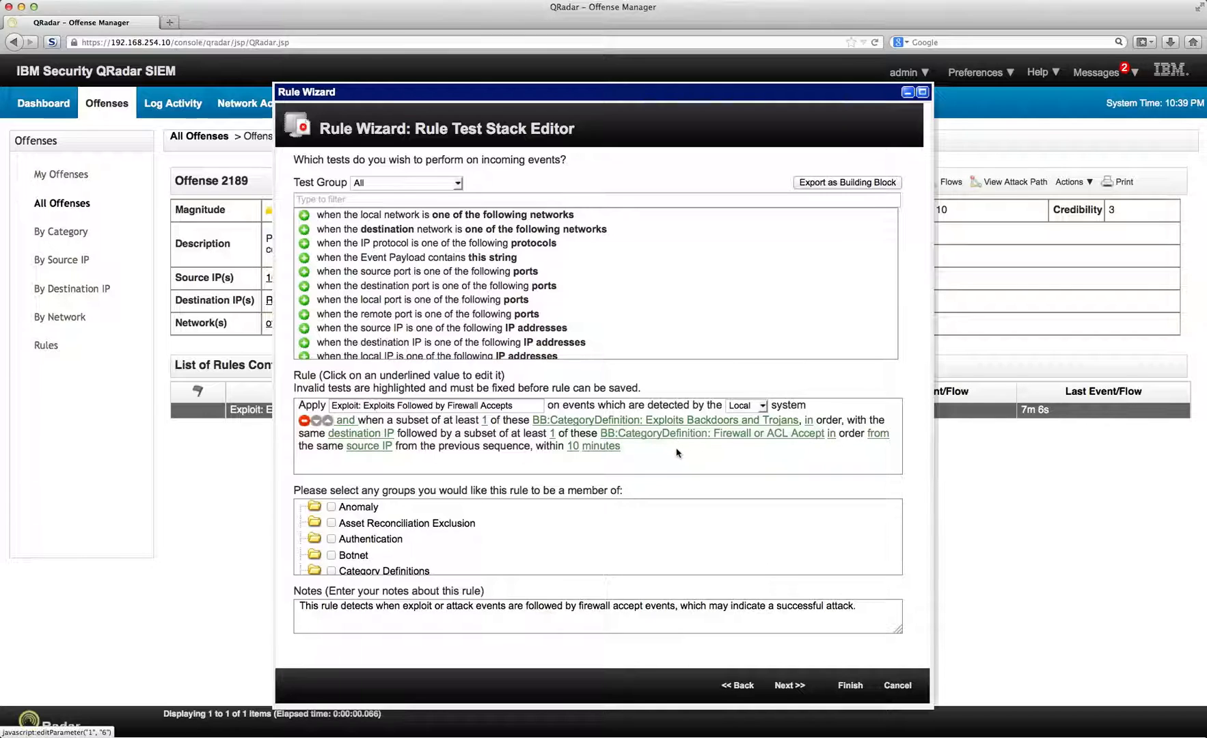
mouse_move(789, 685)
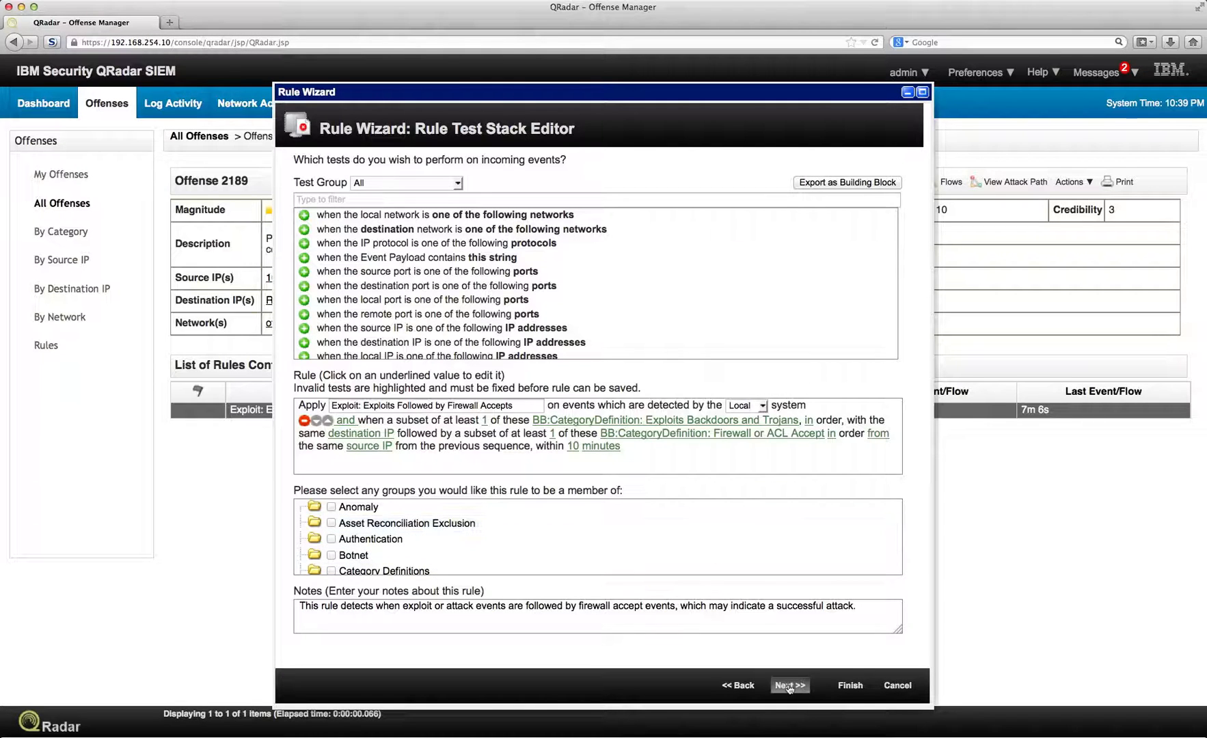
Advance the Rule Wizard past the test definition toward the response settings
left_click(789, 685)
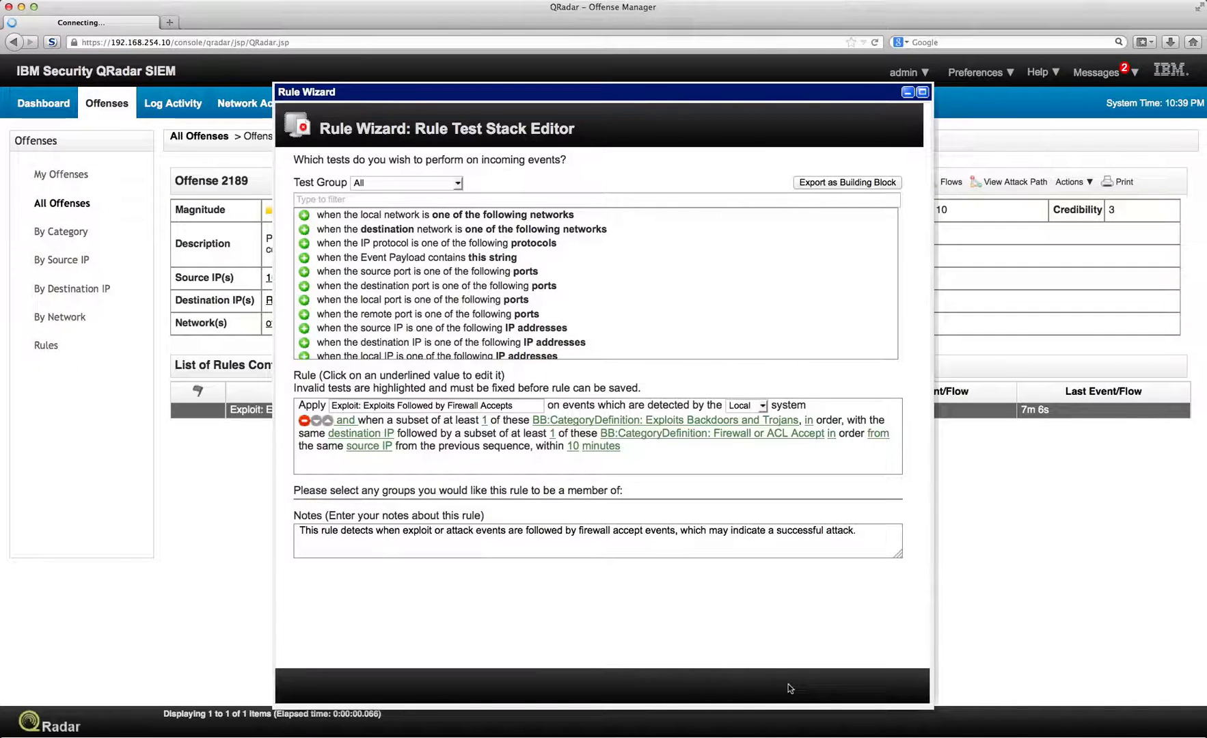
Reach the Rule Response page and keep the offense indexed on Source IP
left_click(789, 685)
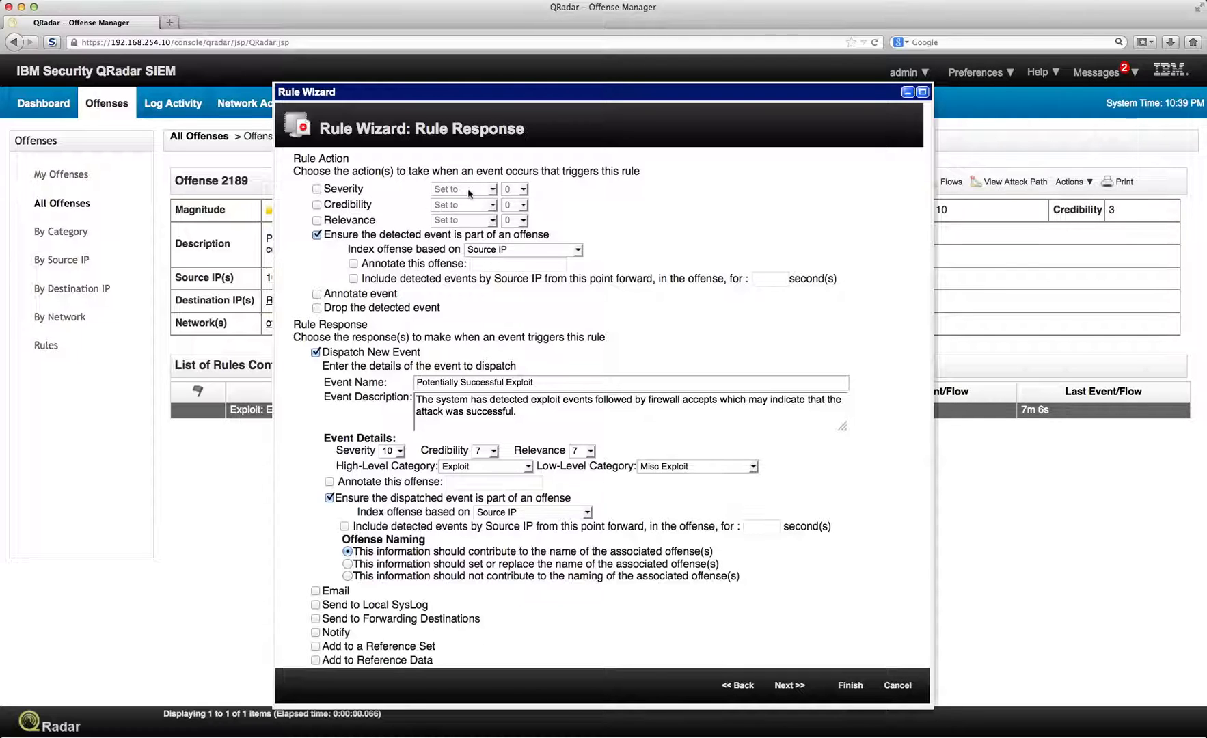
mouse_move(455, 227)
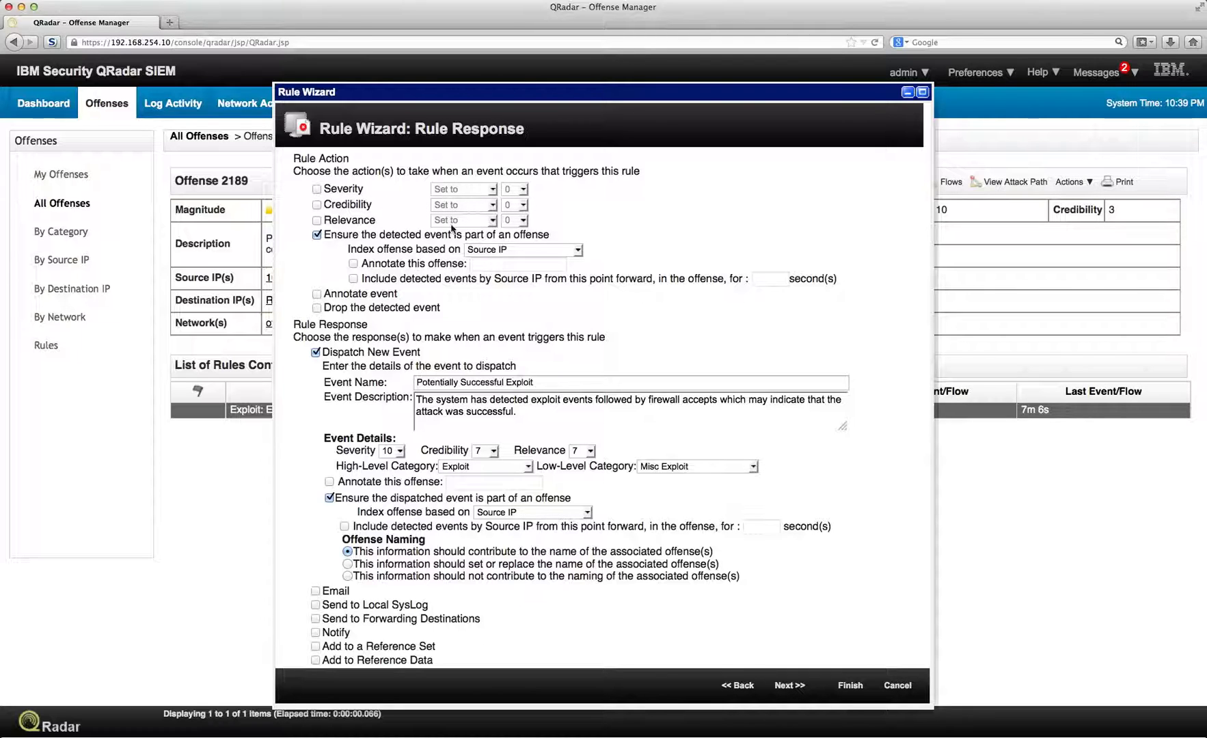
mouse_move(321, 245)
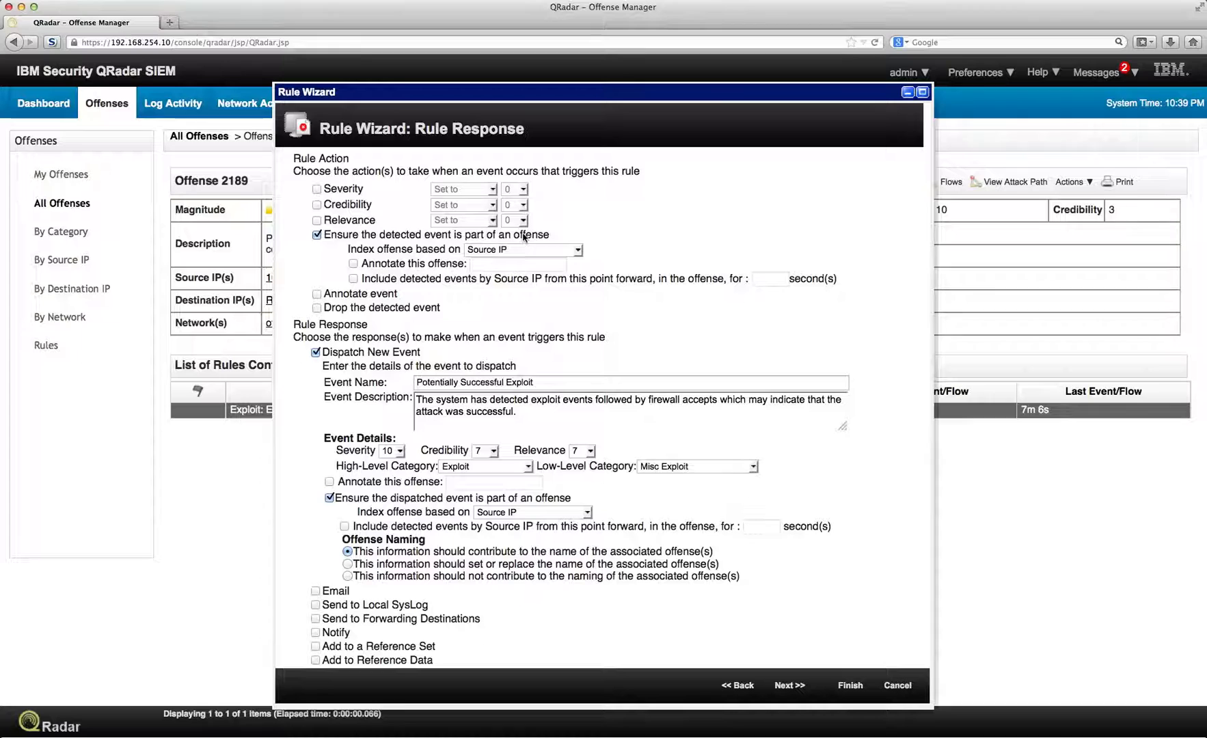
mouse_move(575, 257)
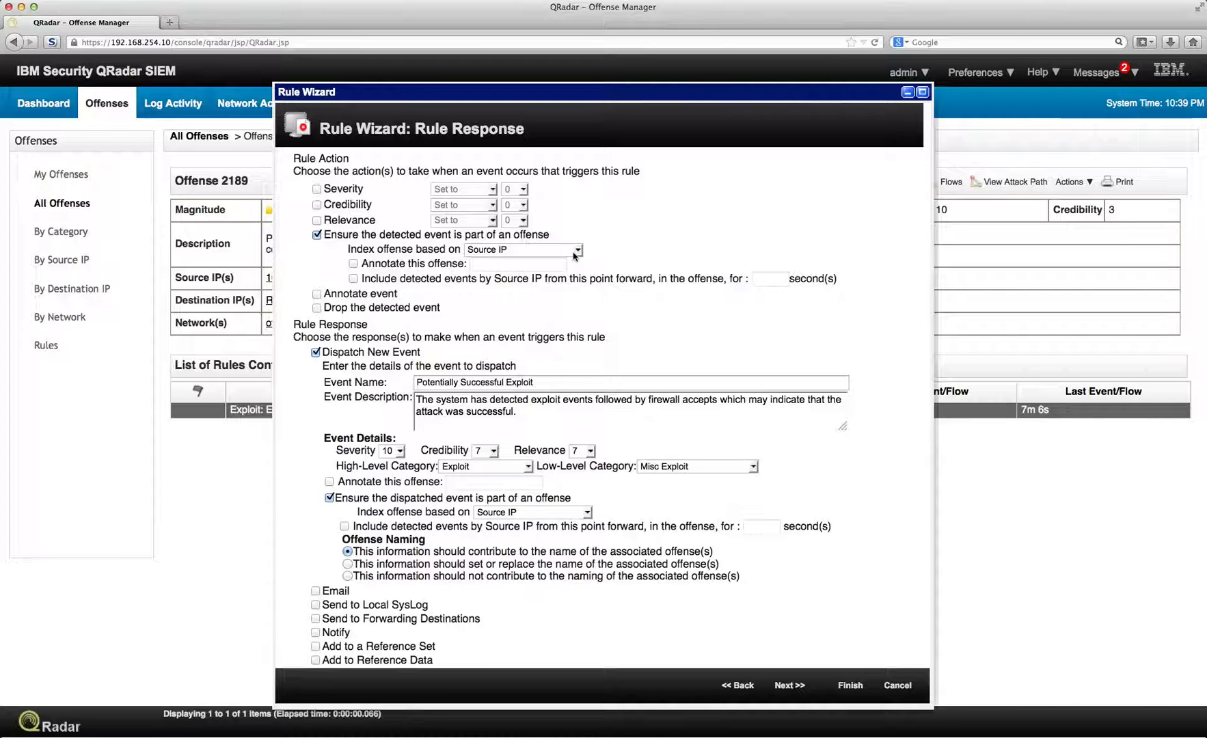
left_click(578, 249)
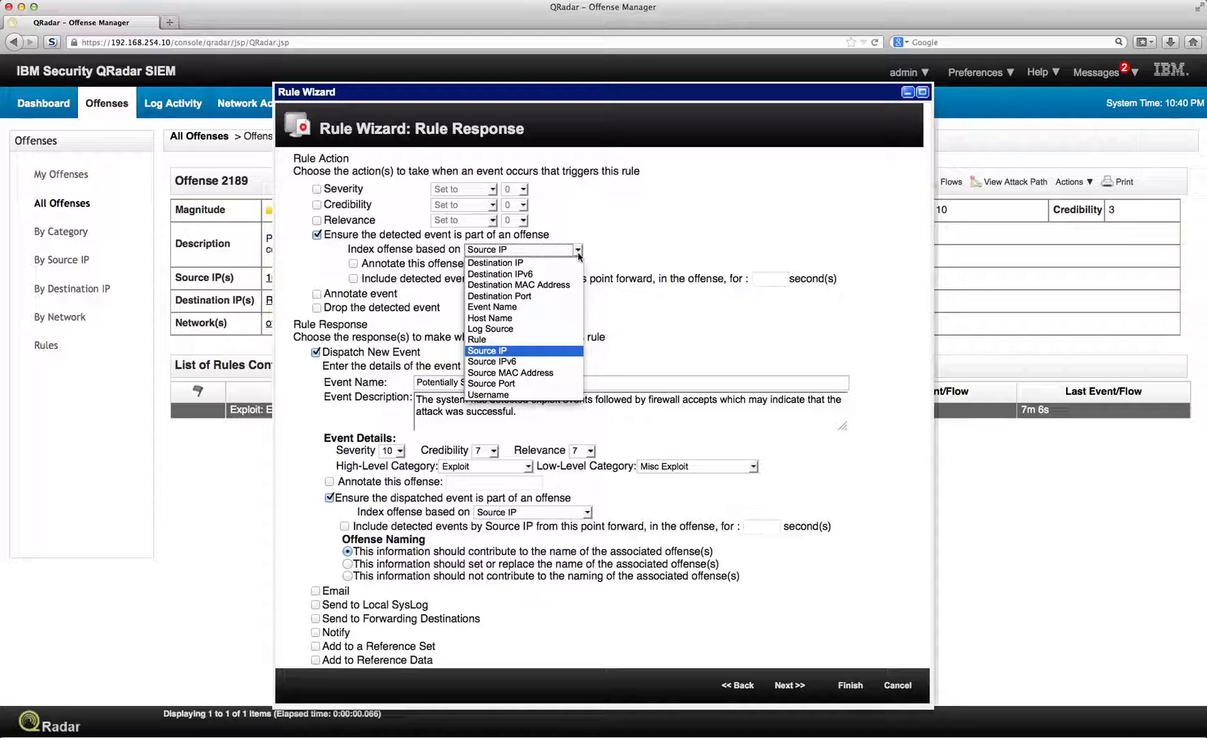
left_click(487, 350)
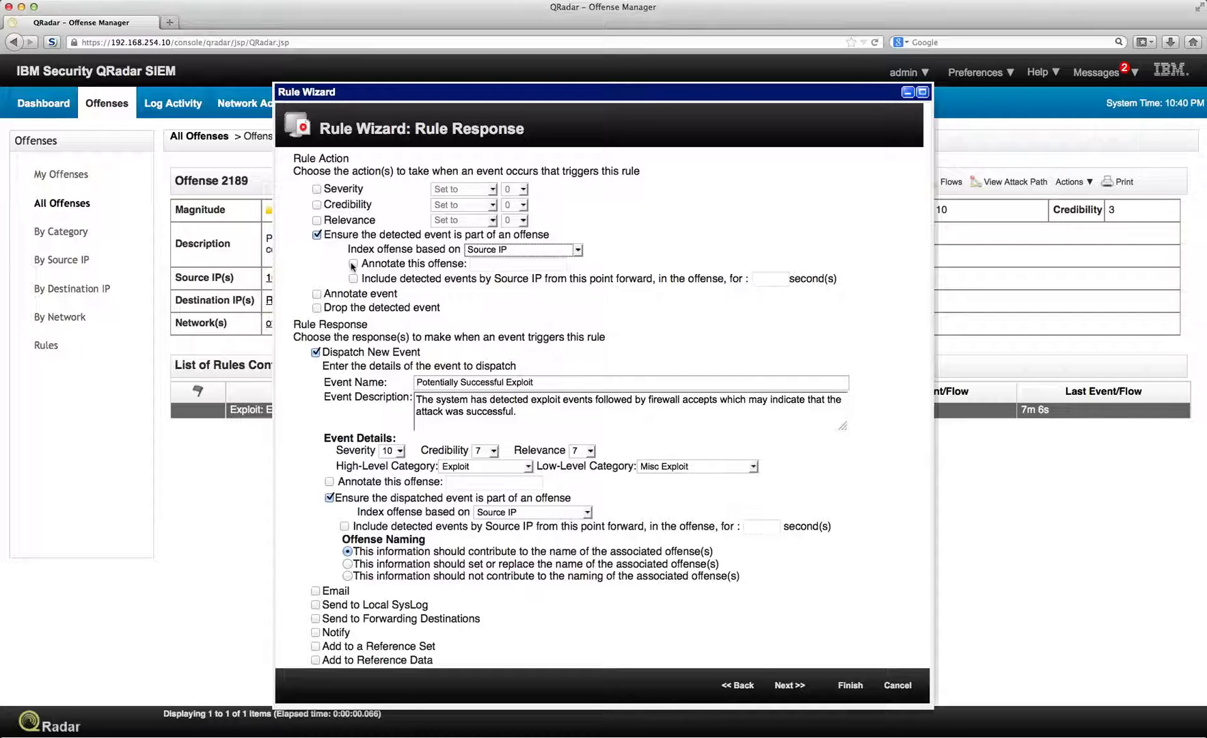
Try annotating the offense with 'Help', then turn annotation back off
left_click(353, 264)
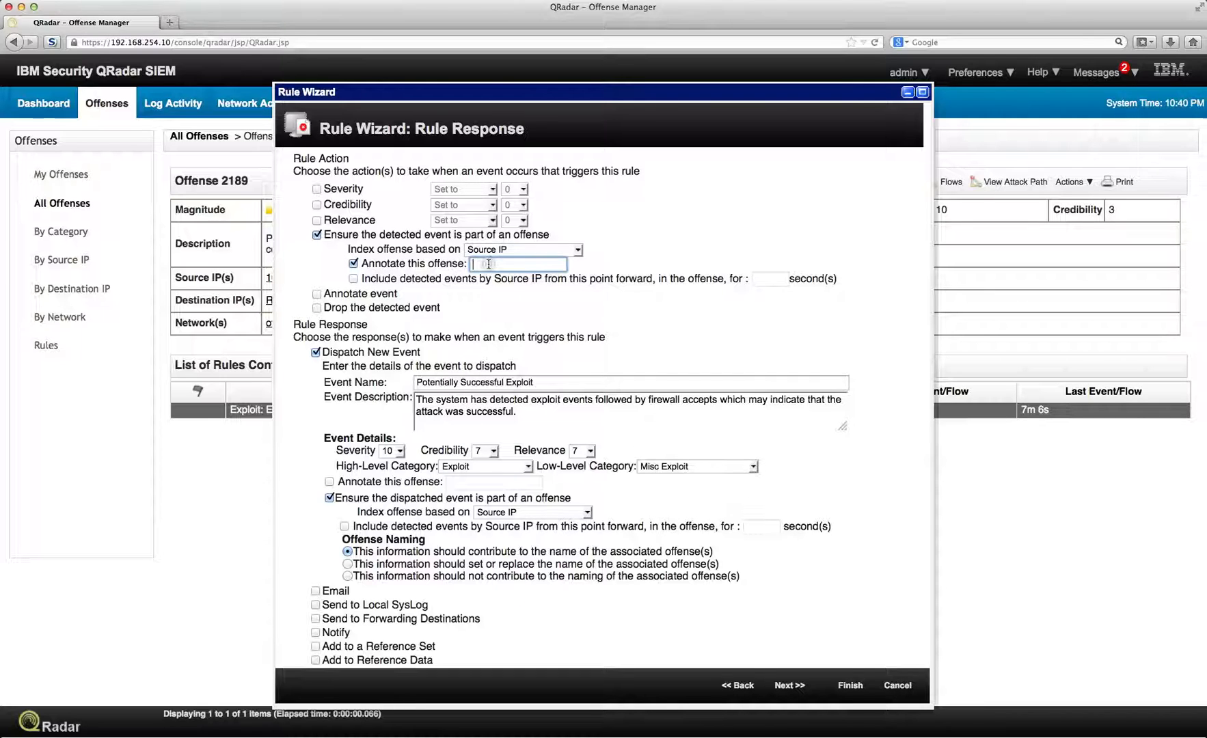
type("Help")
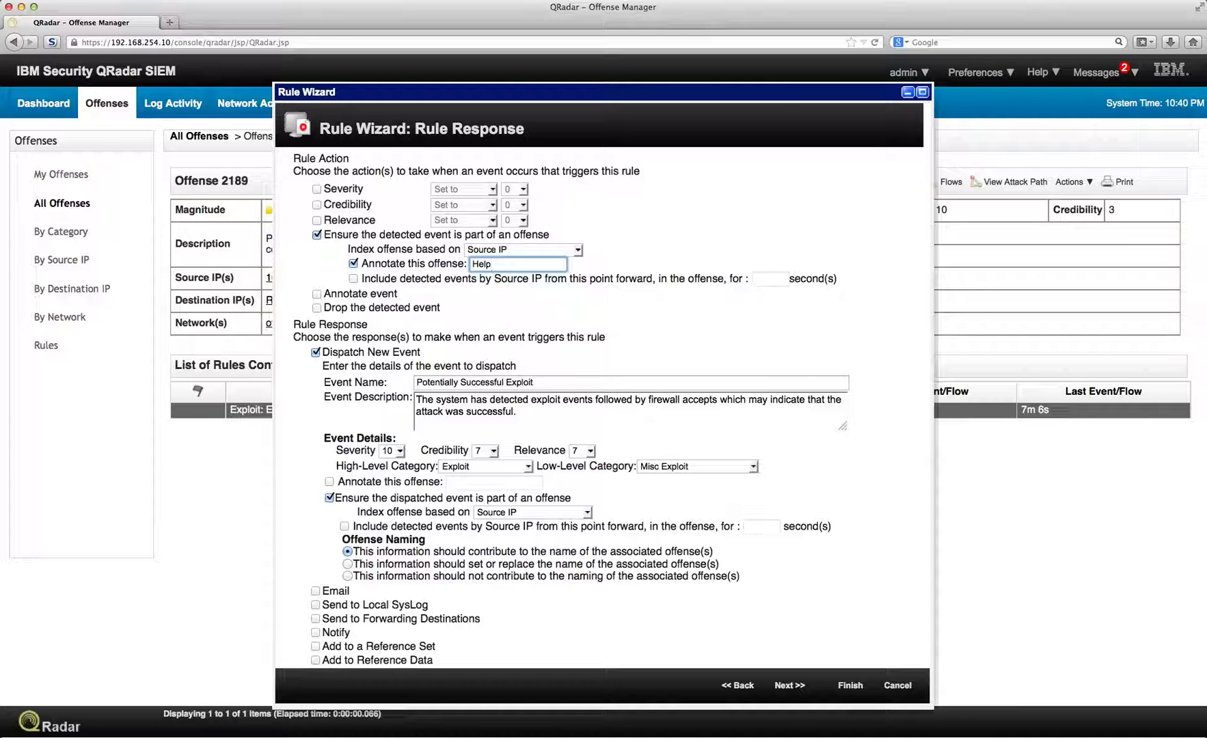
left_click(355, 264)
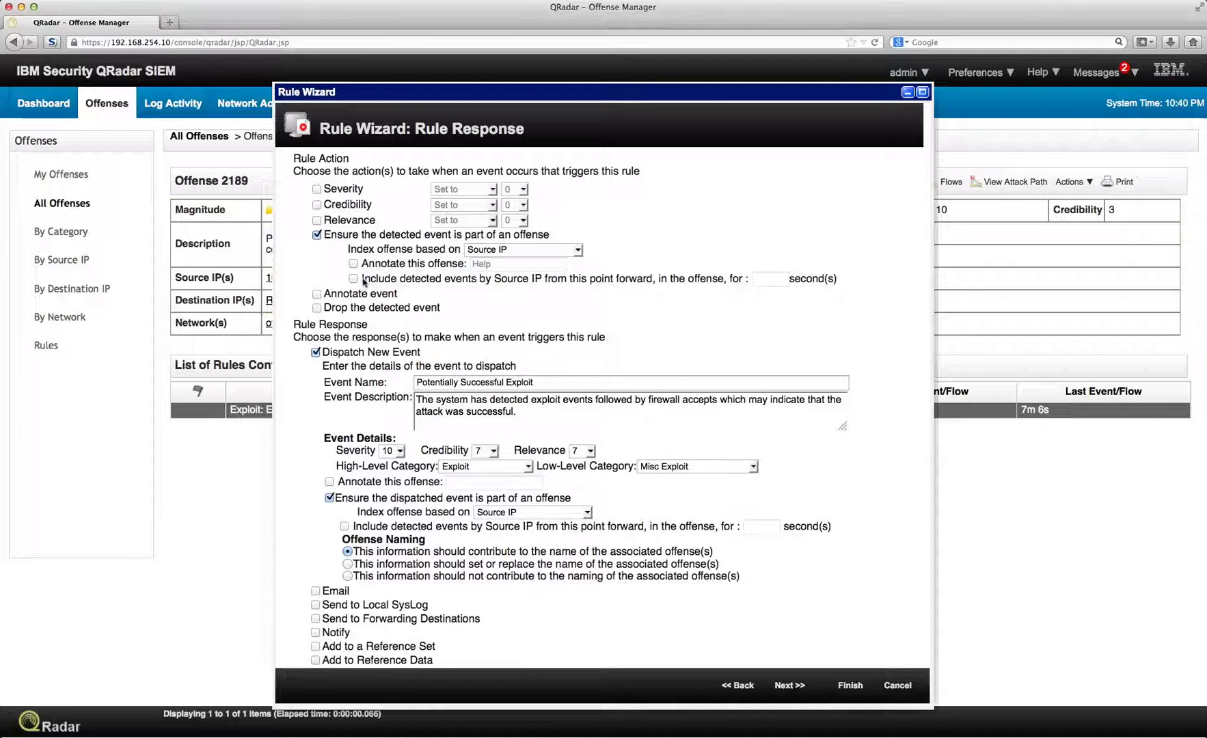
mouse_move(512, 279)
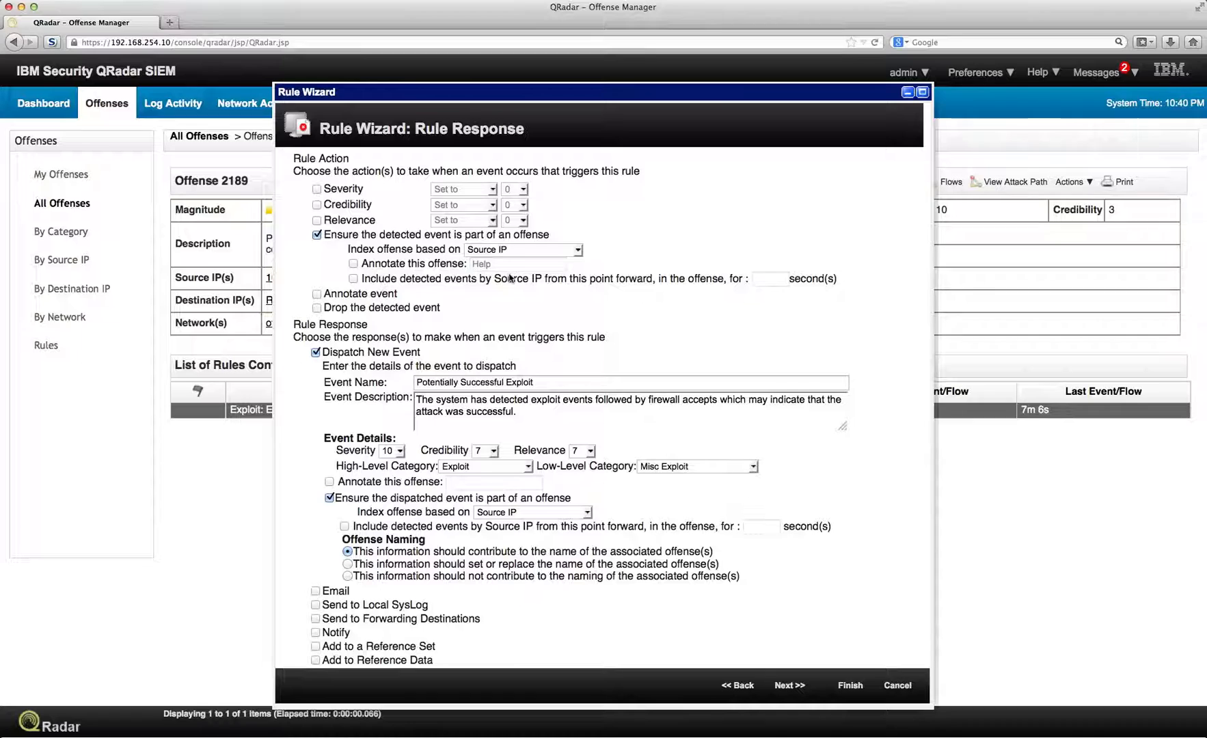
mouse_move(623, 276)
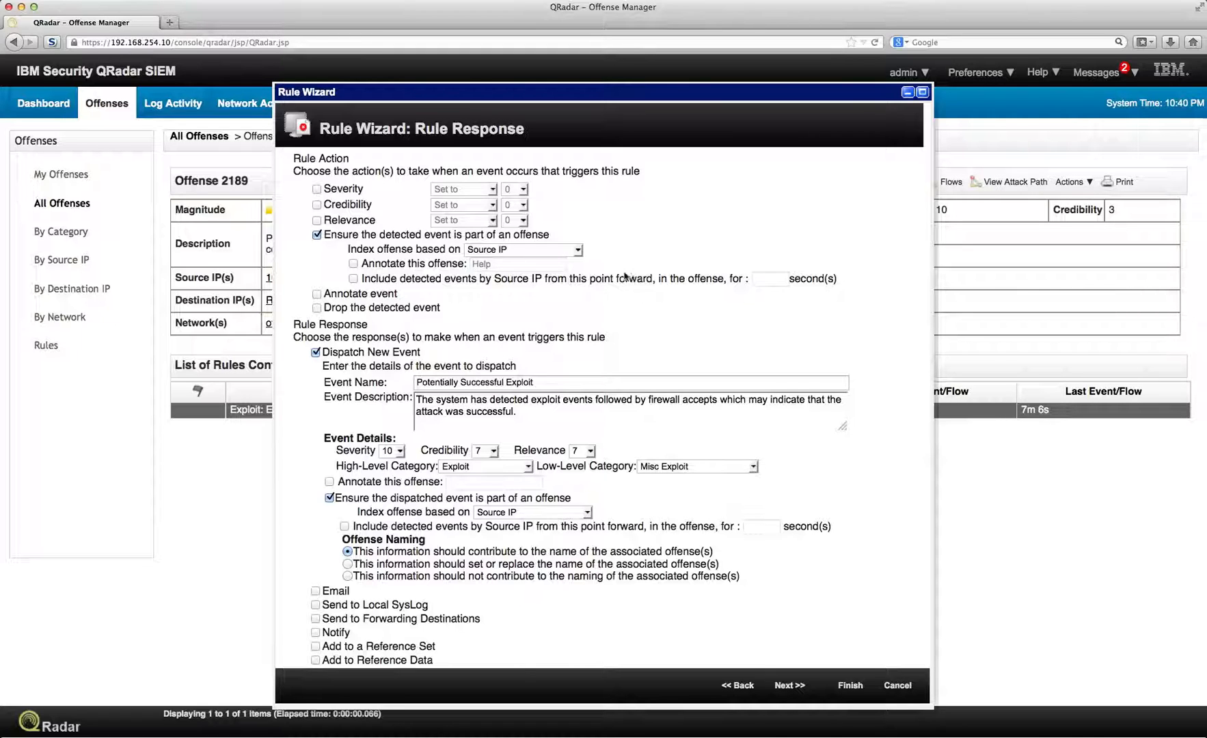
mouse_move(747, 283)
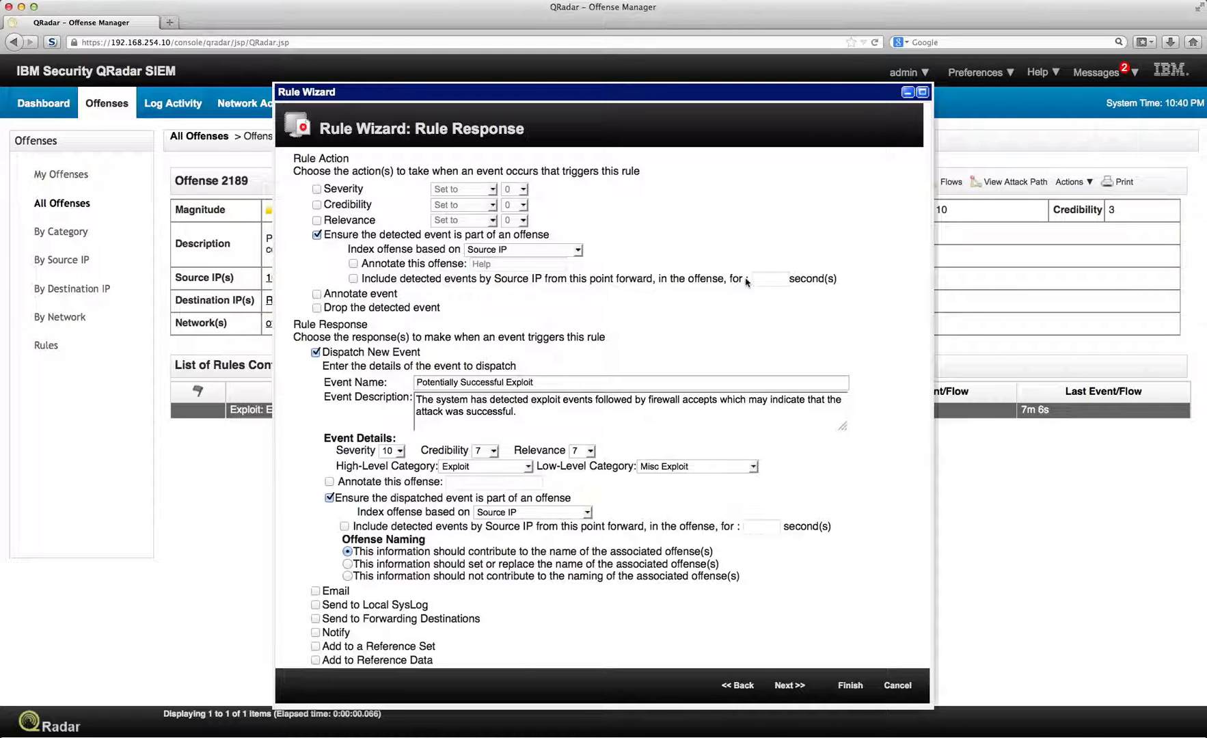
mouse_move(467, 277)
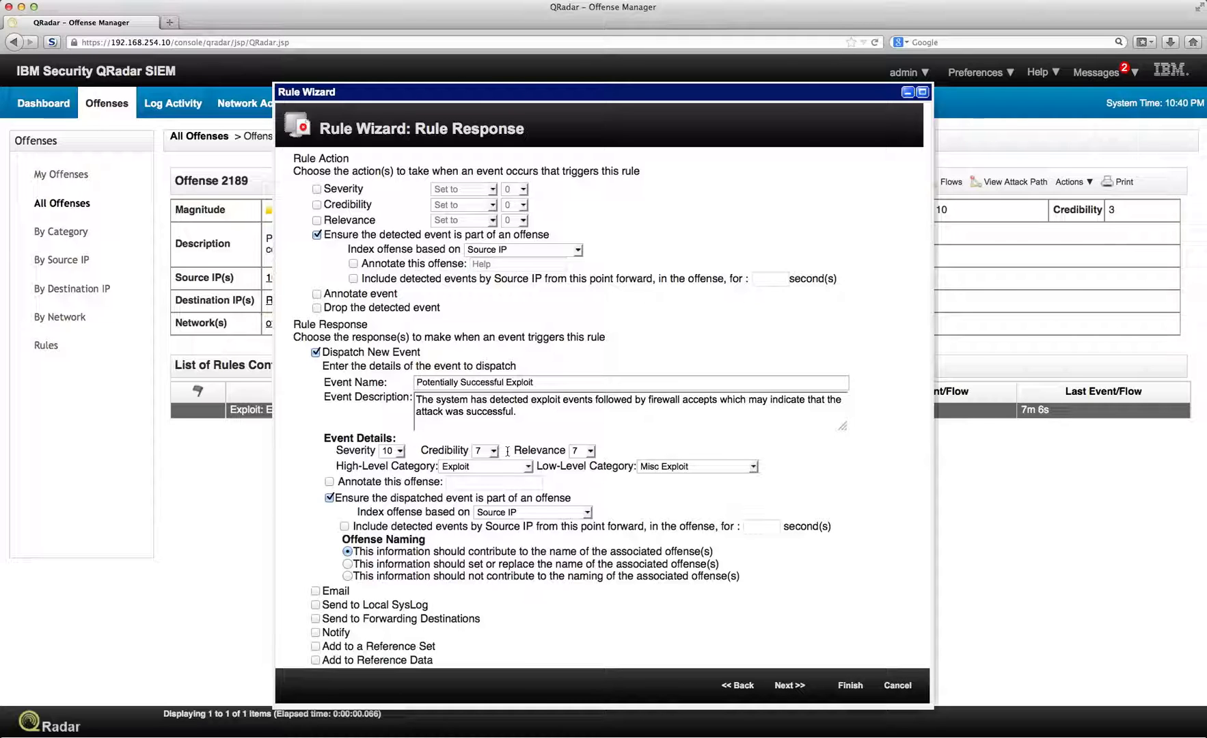
mouse_move(492, 478)
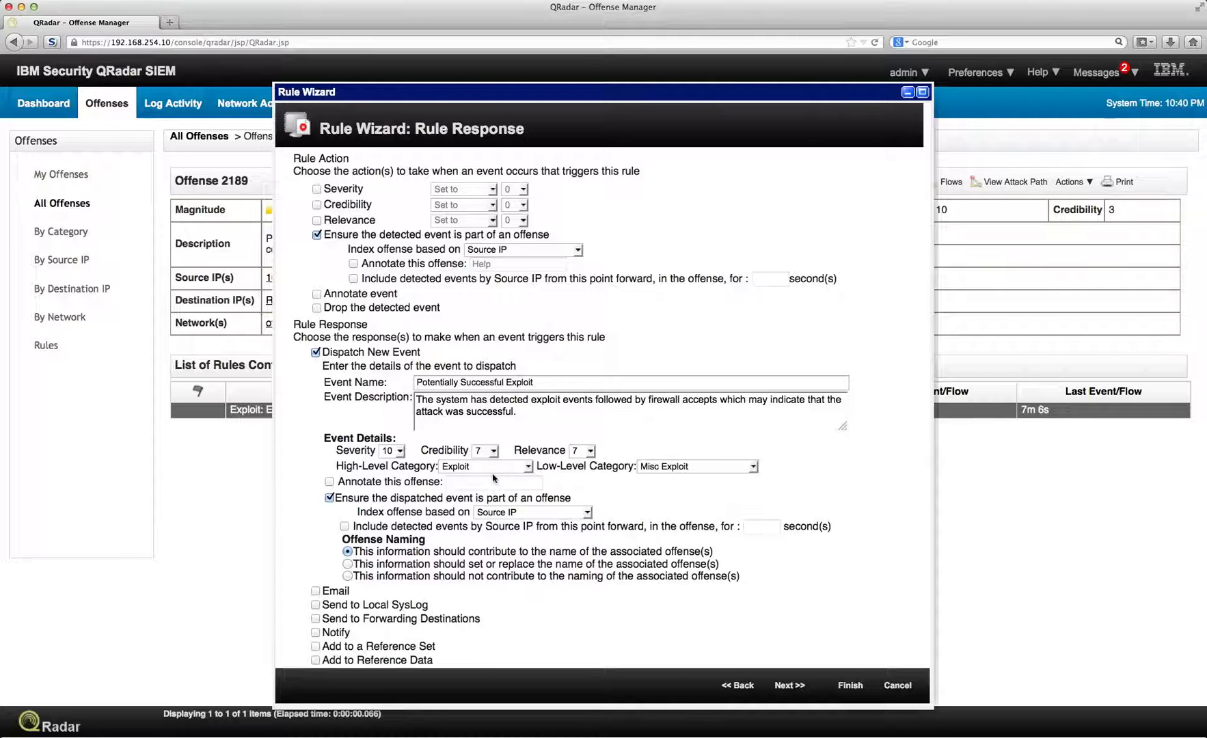
scroll("down", 3)
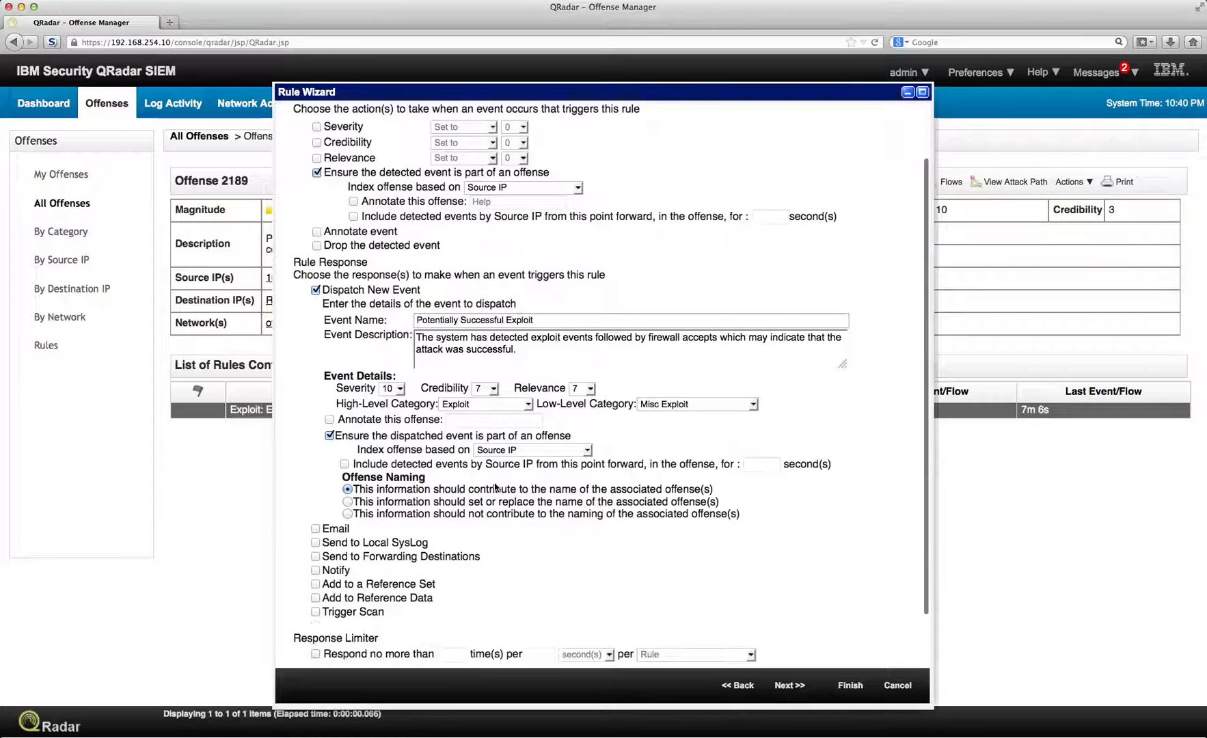
scroll("down", 3)
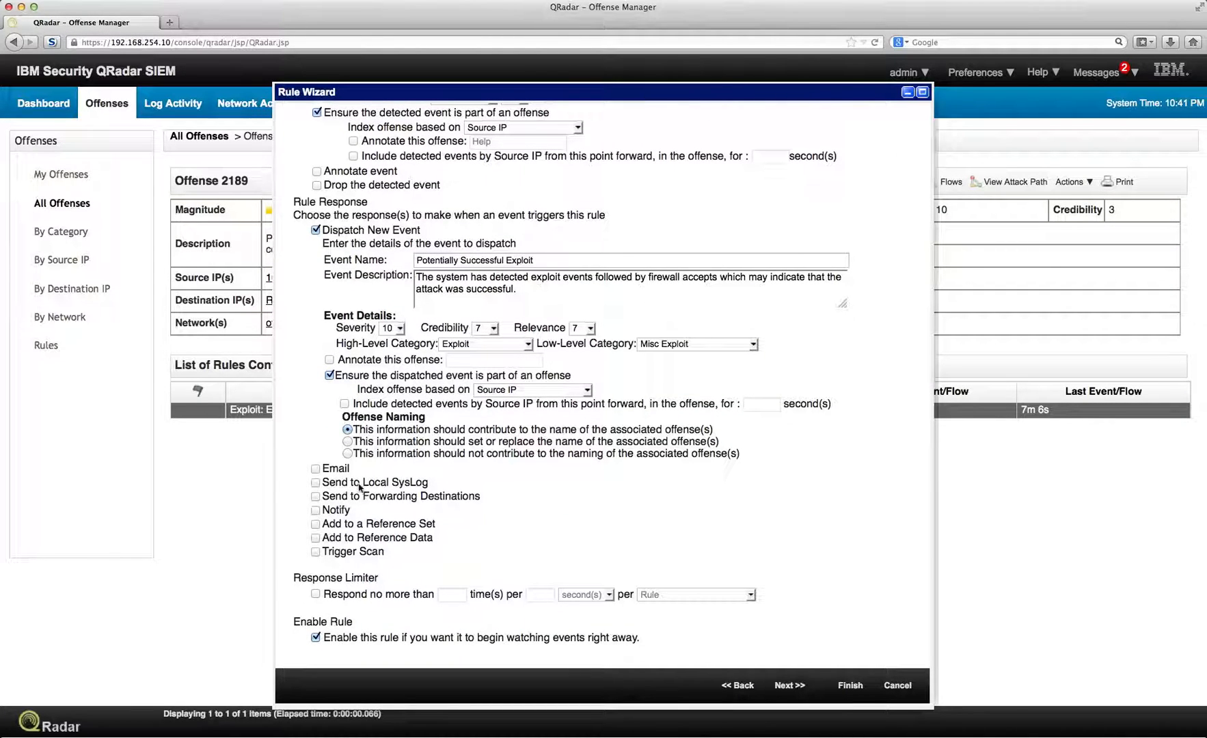
mouse_move(403, 465)
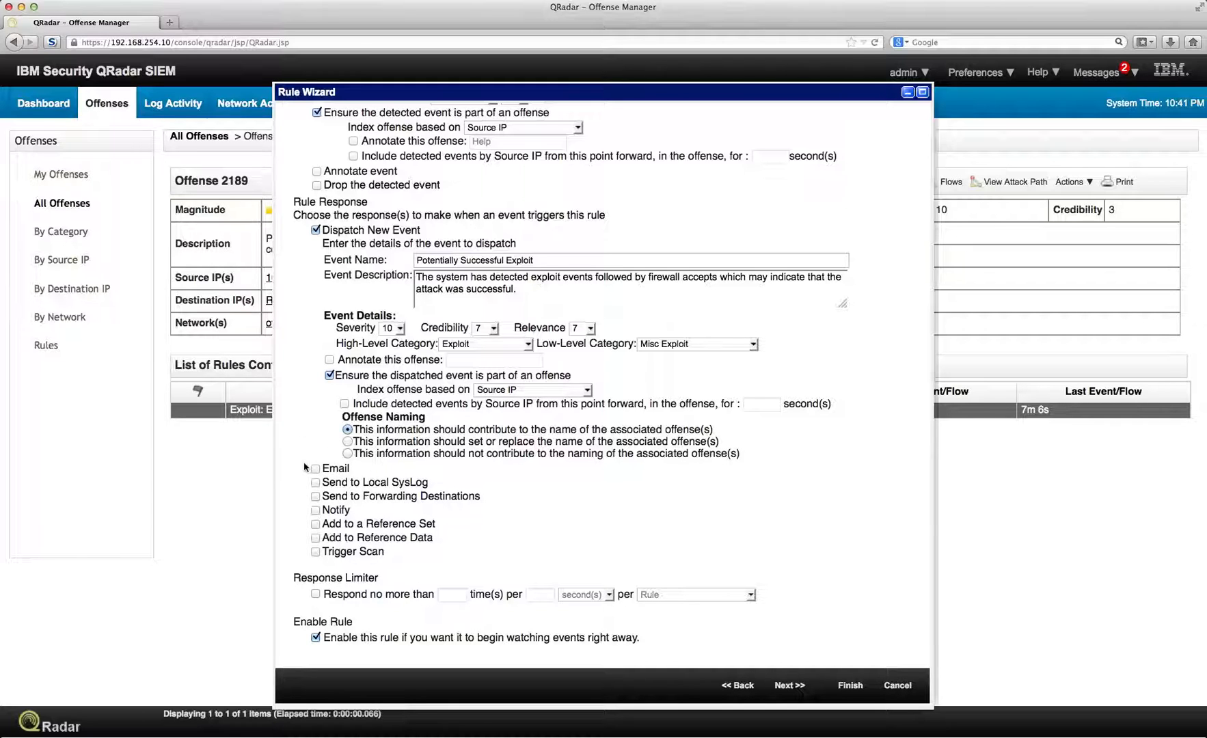
left_click(315, 469)
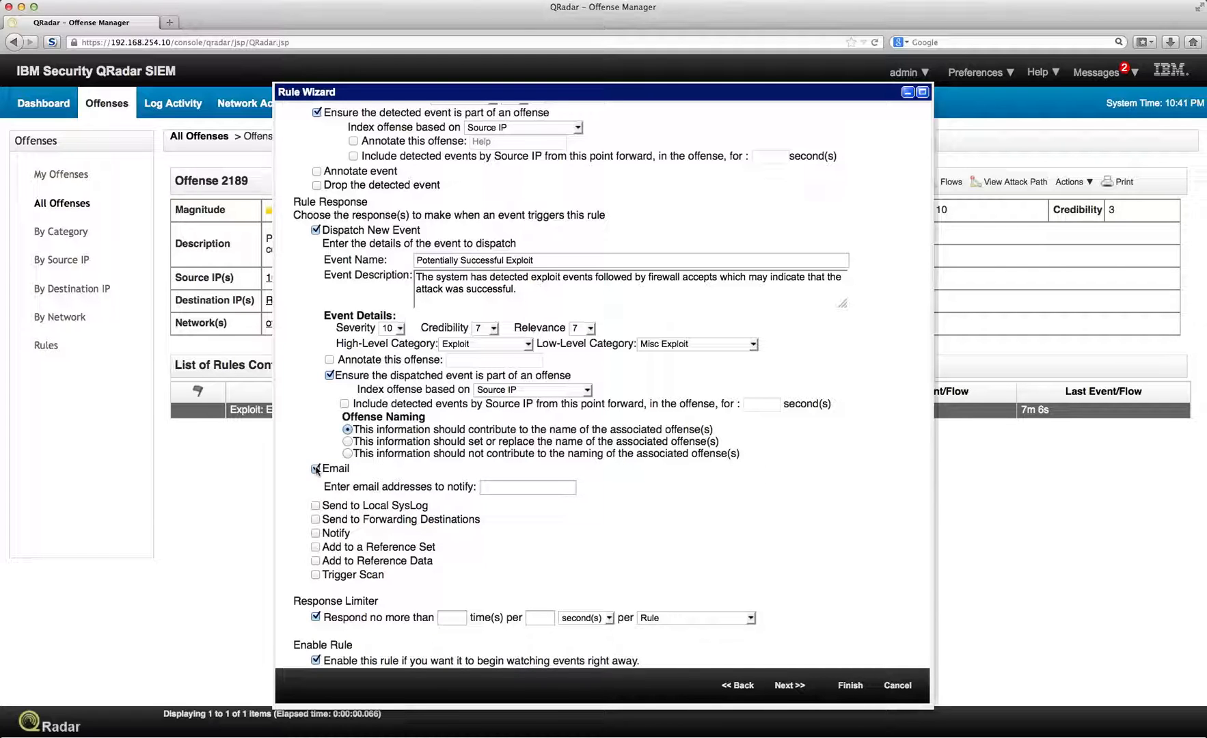
left_click(316, 482)
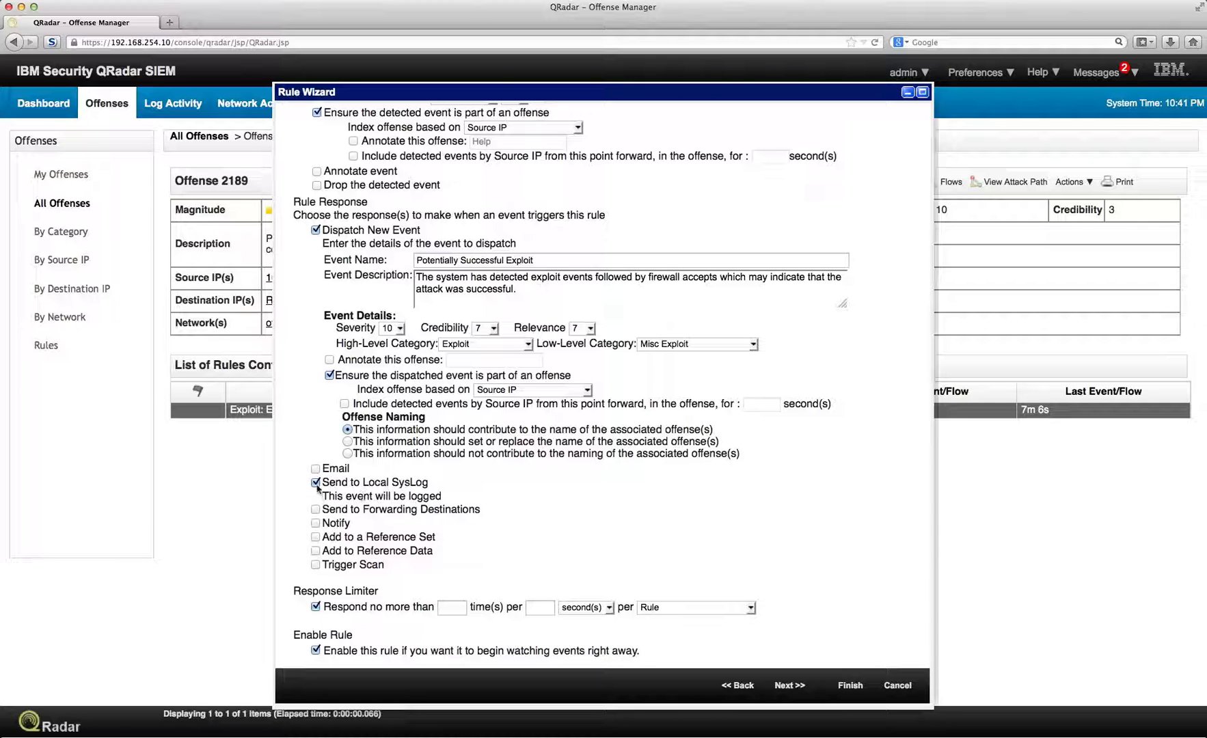
left_click(316, 483)
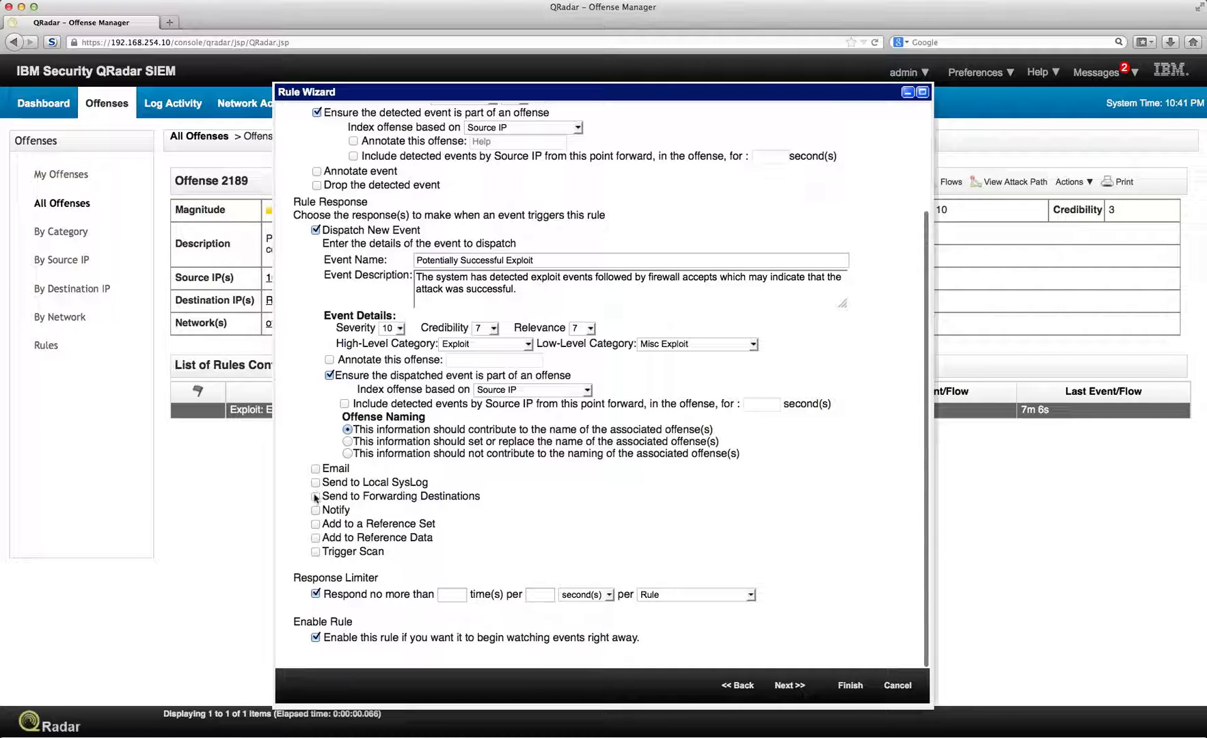
left_click(316, 496)
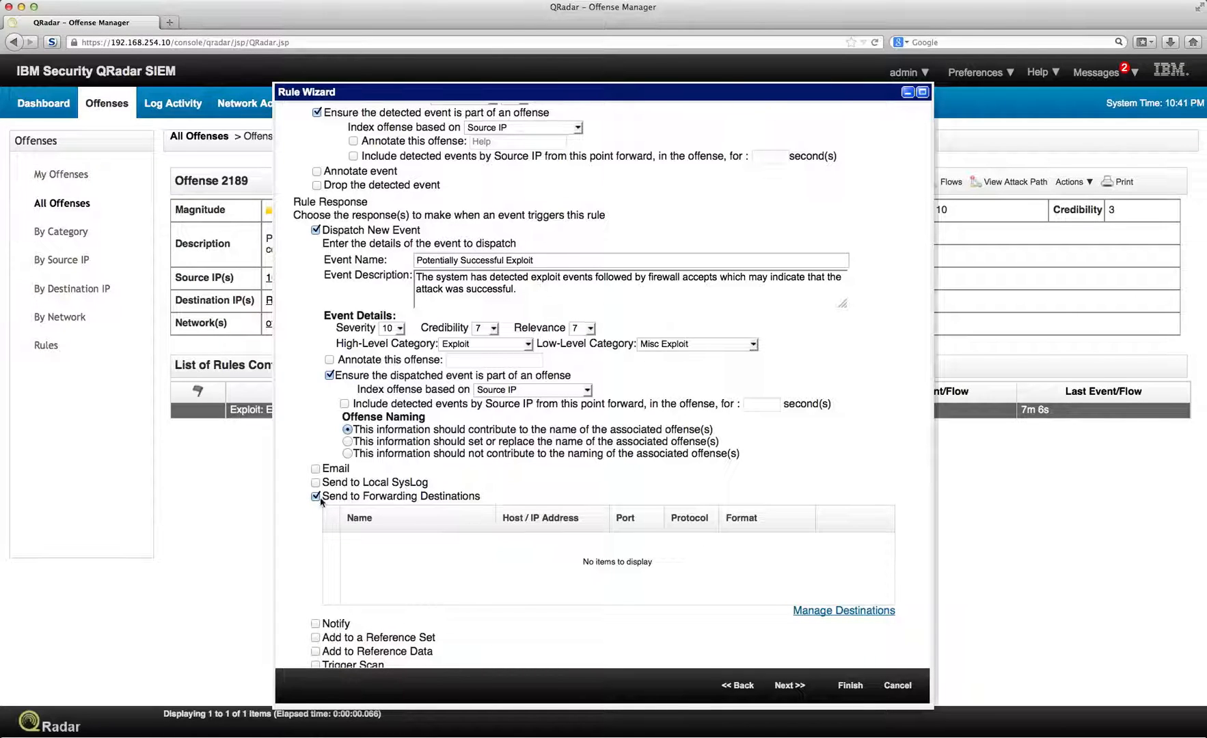
left_click(314, 496)
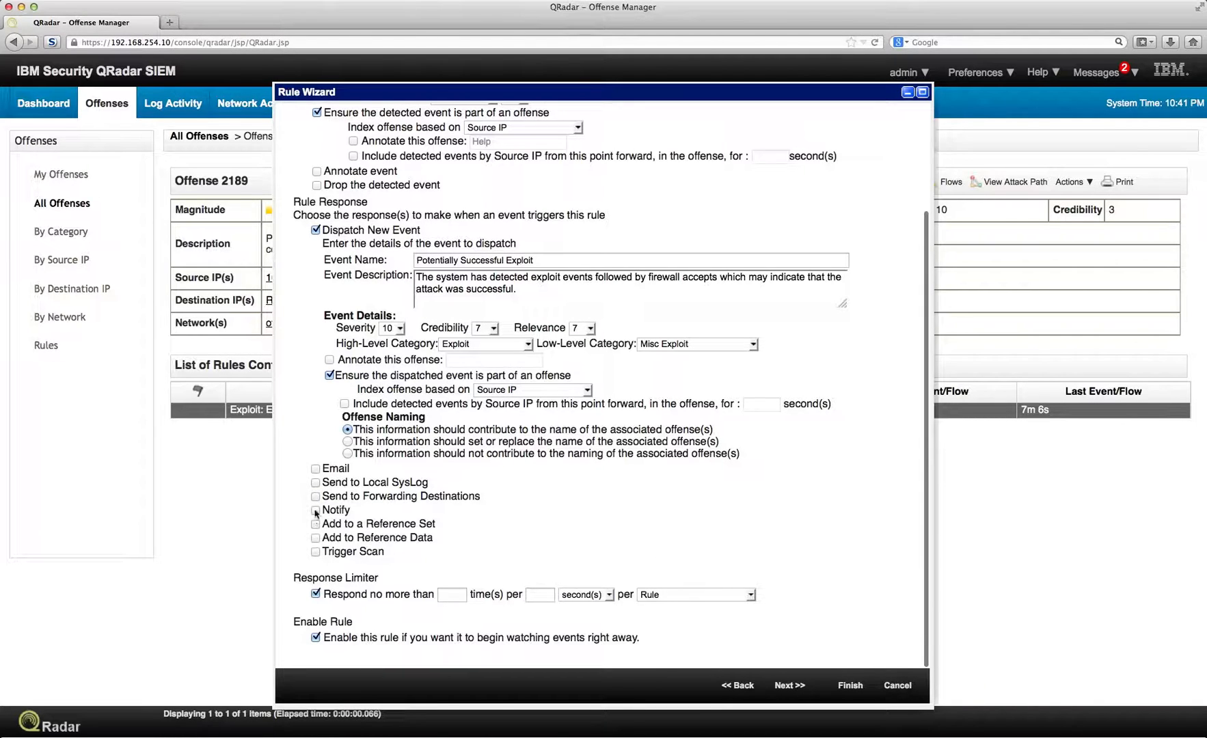
left_click(315, 514)
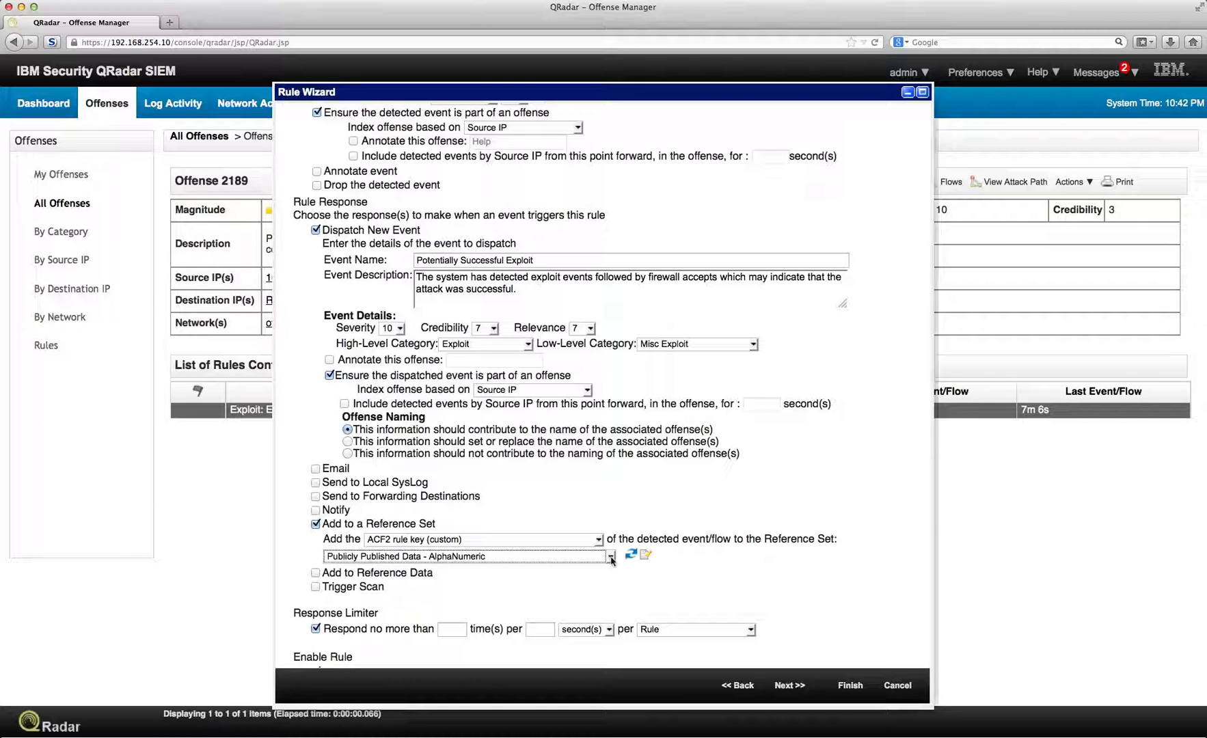
mouse_move(562, 570)
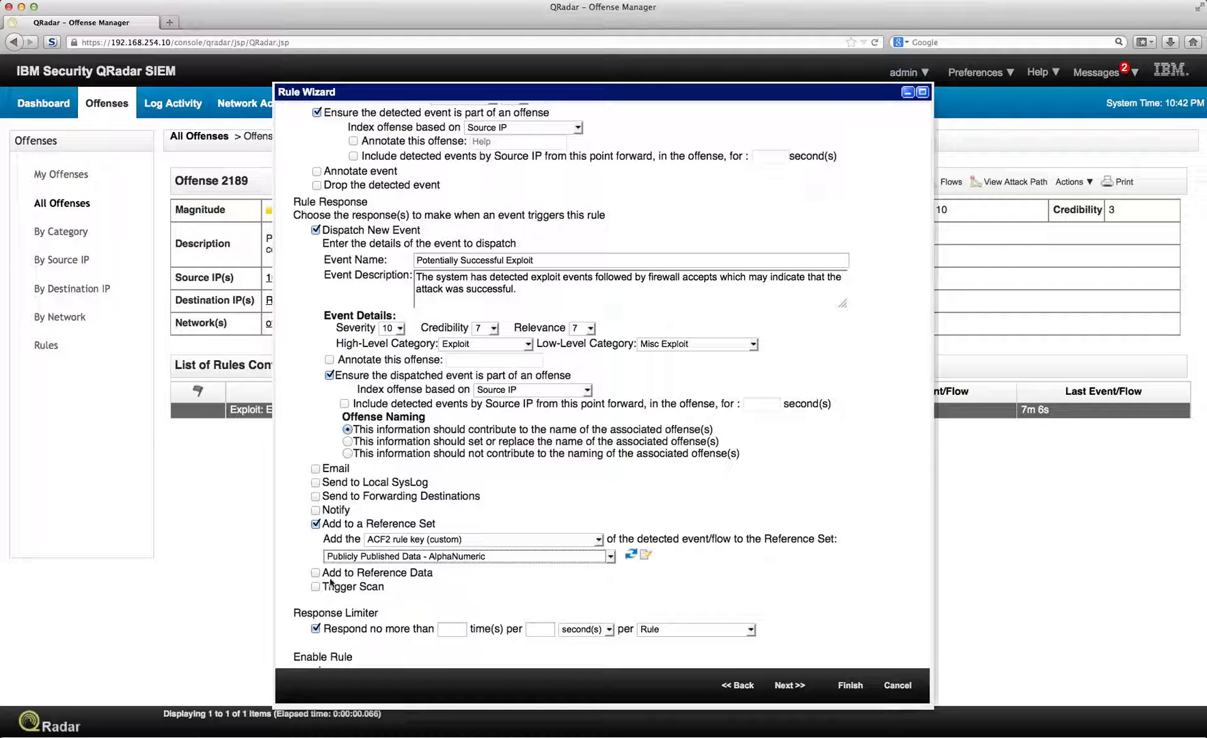
left_click(316, 529)
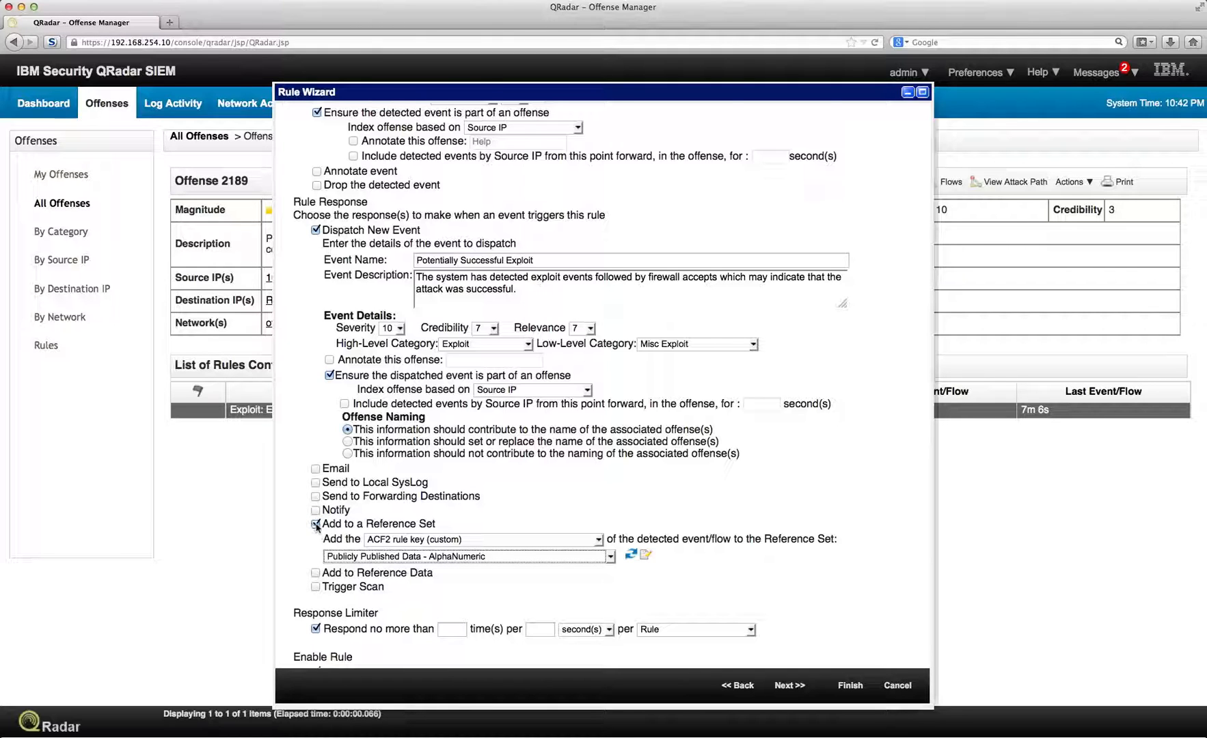
left_click(315, 538)
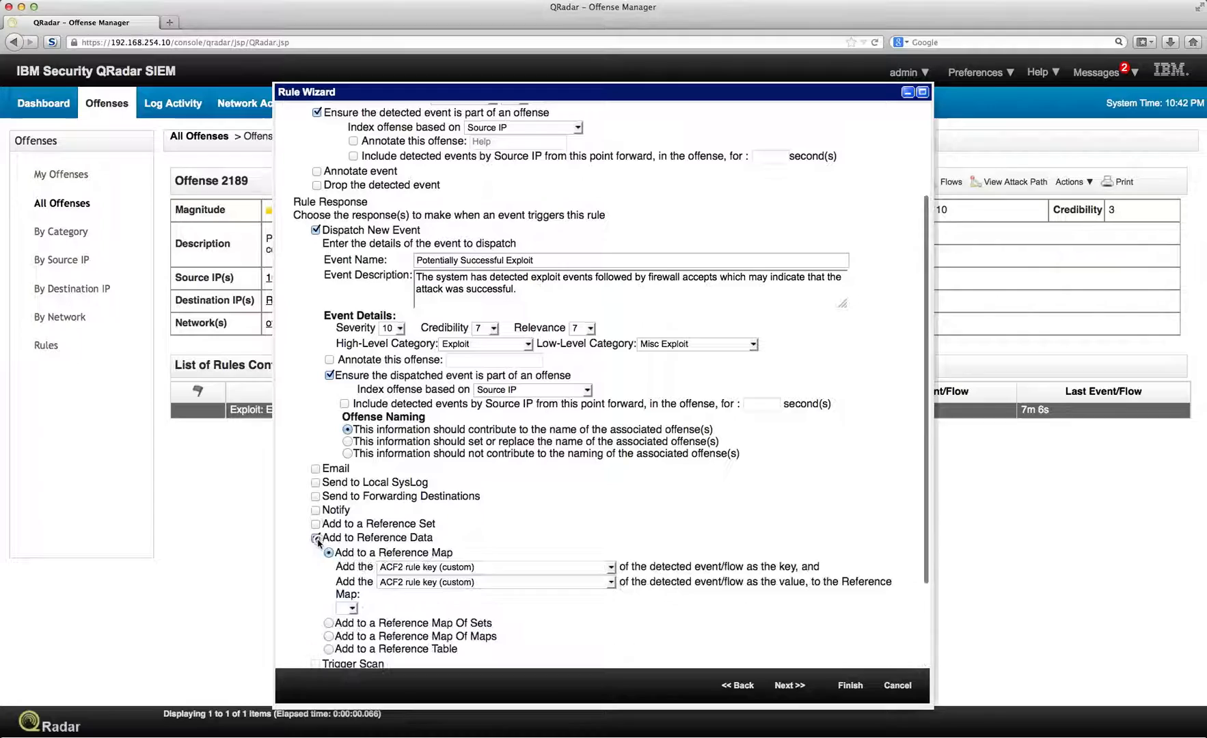
left_click(315, 543)
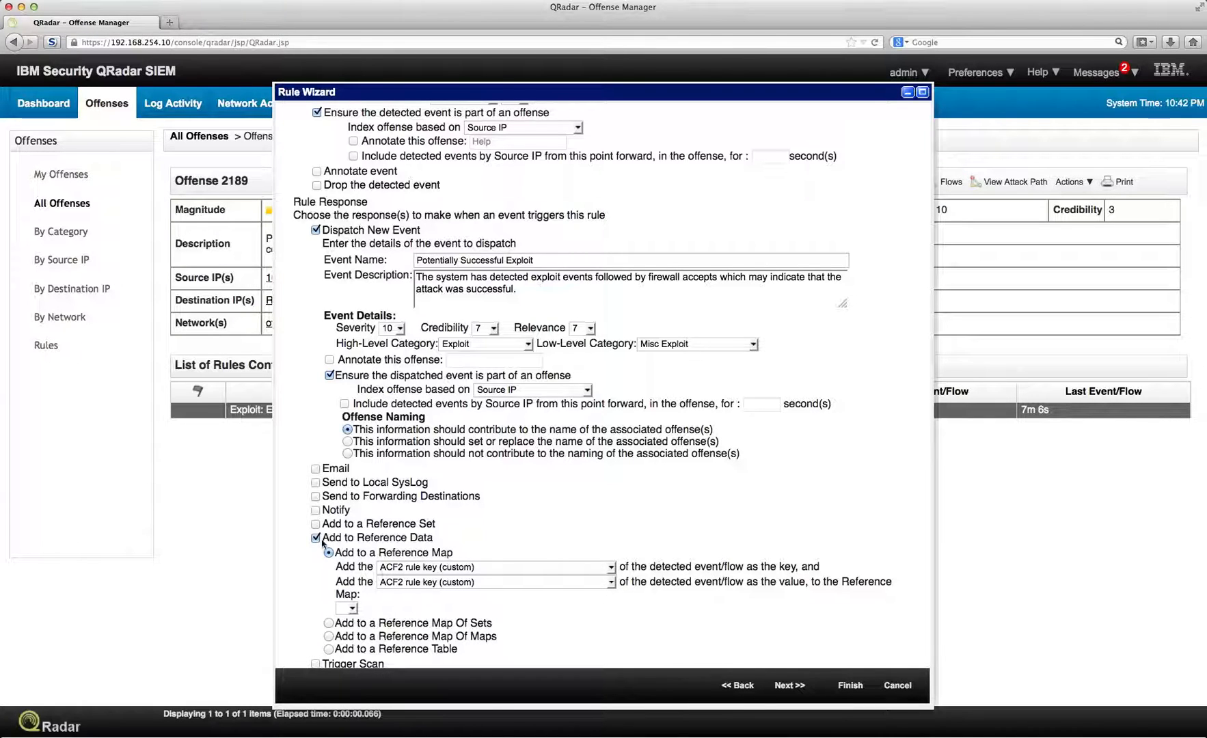
left_click(316, 538)
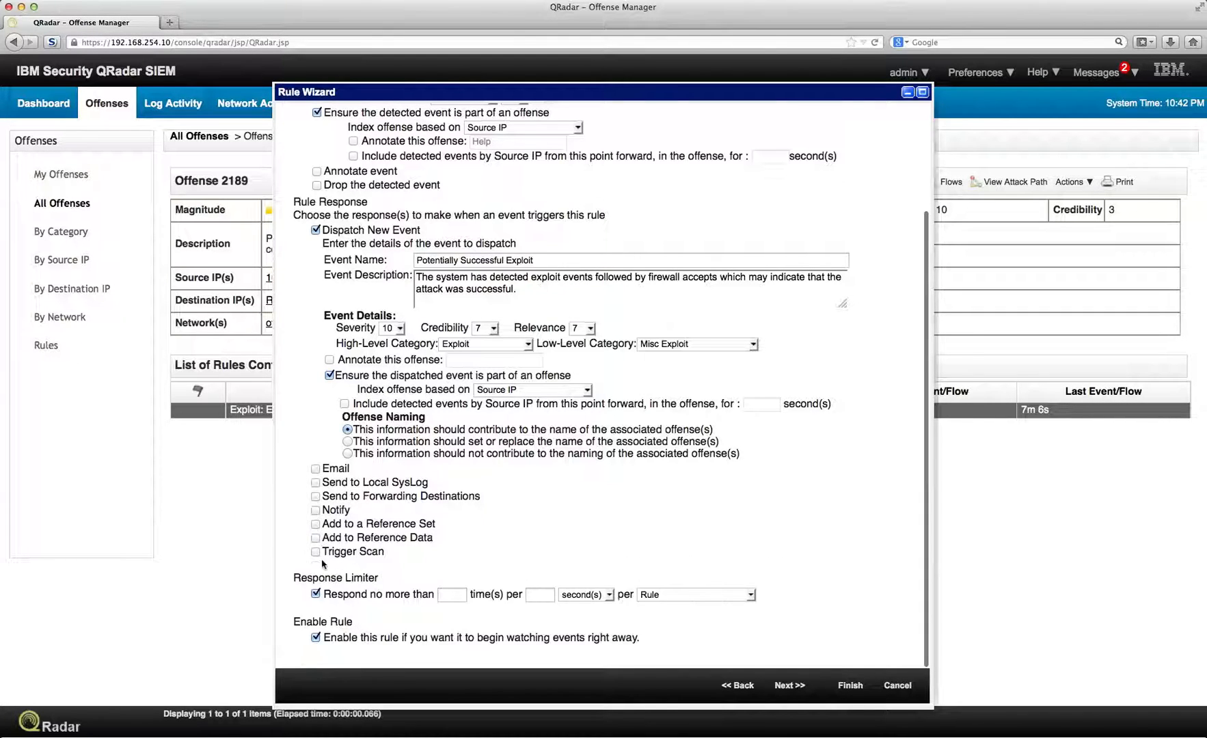
mouse_move(324, 558)
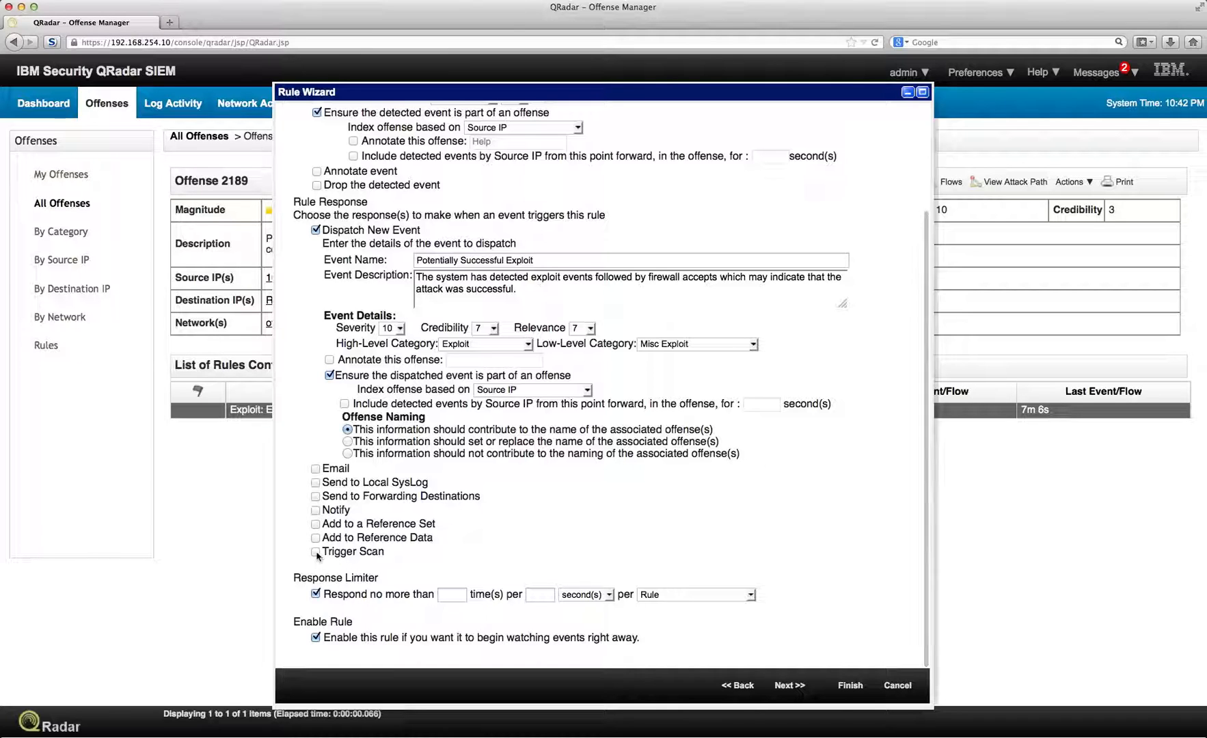
left_click(315, 552)
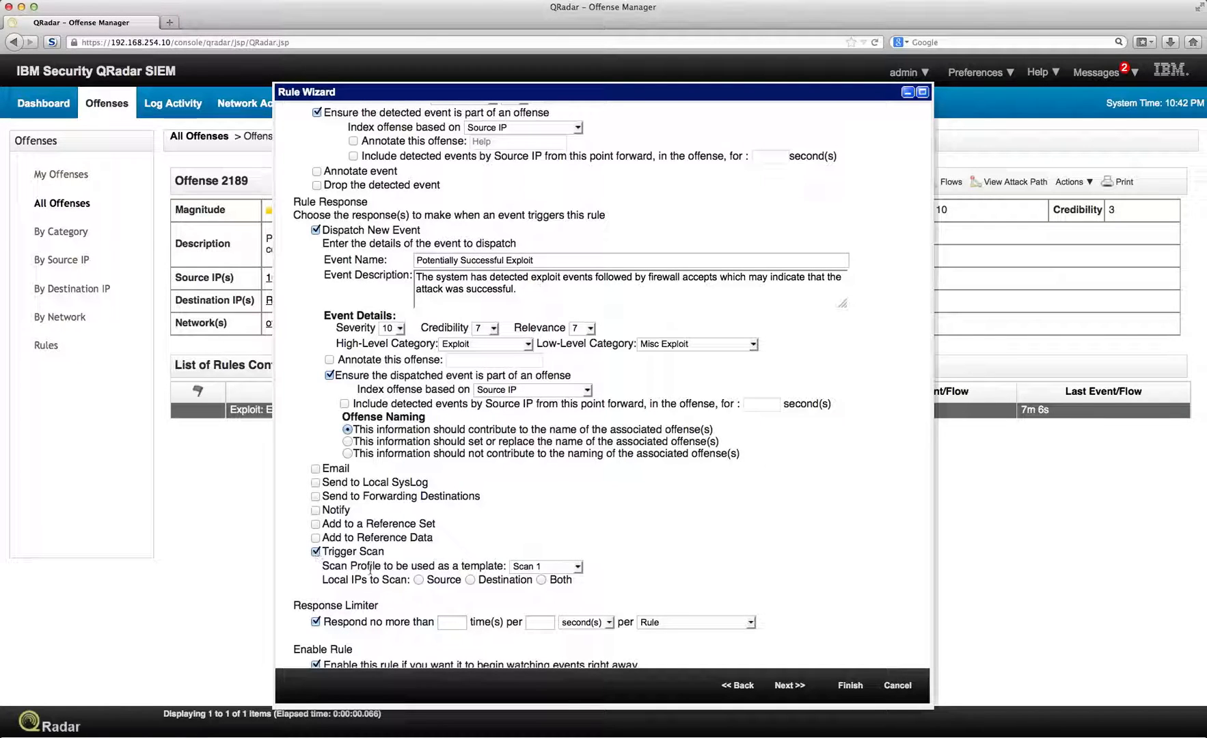
left_click(316, 552)
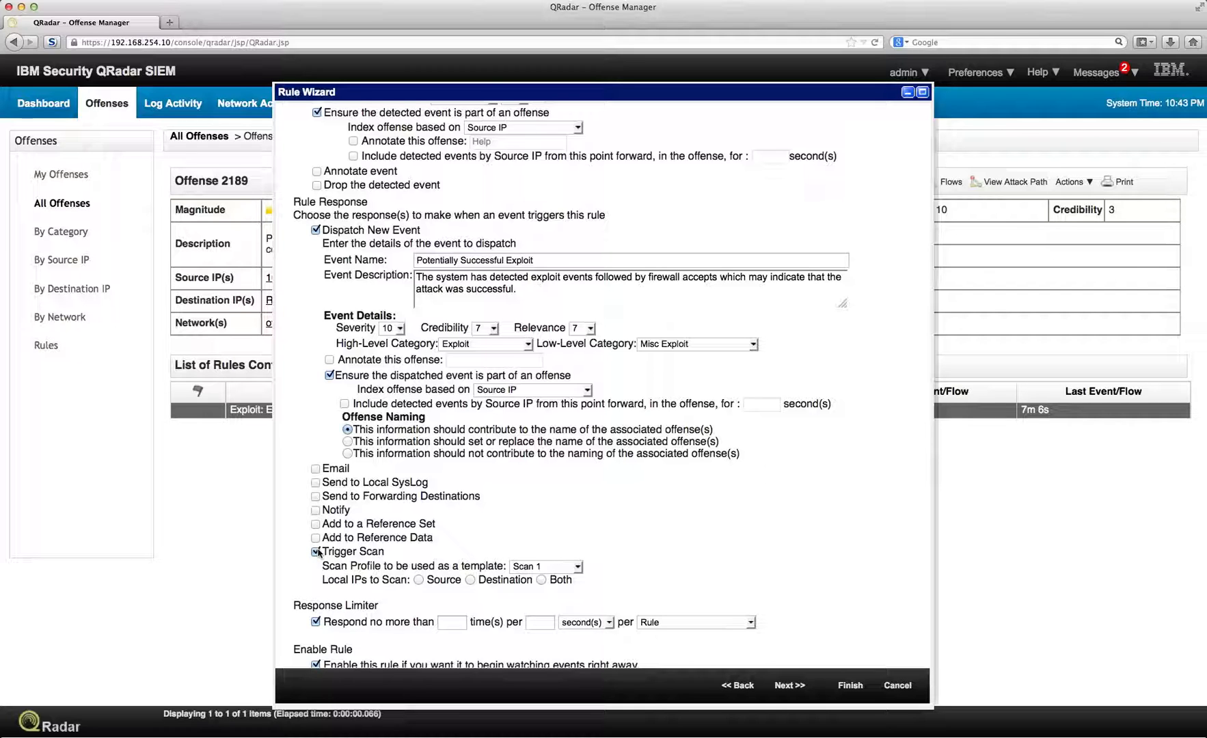
left_click(316, 551)
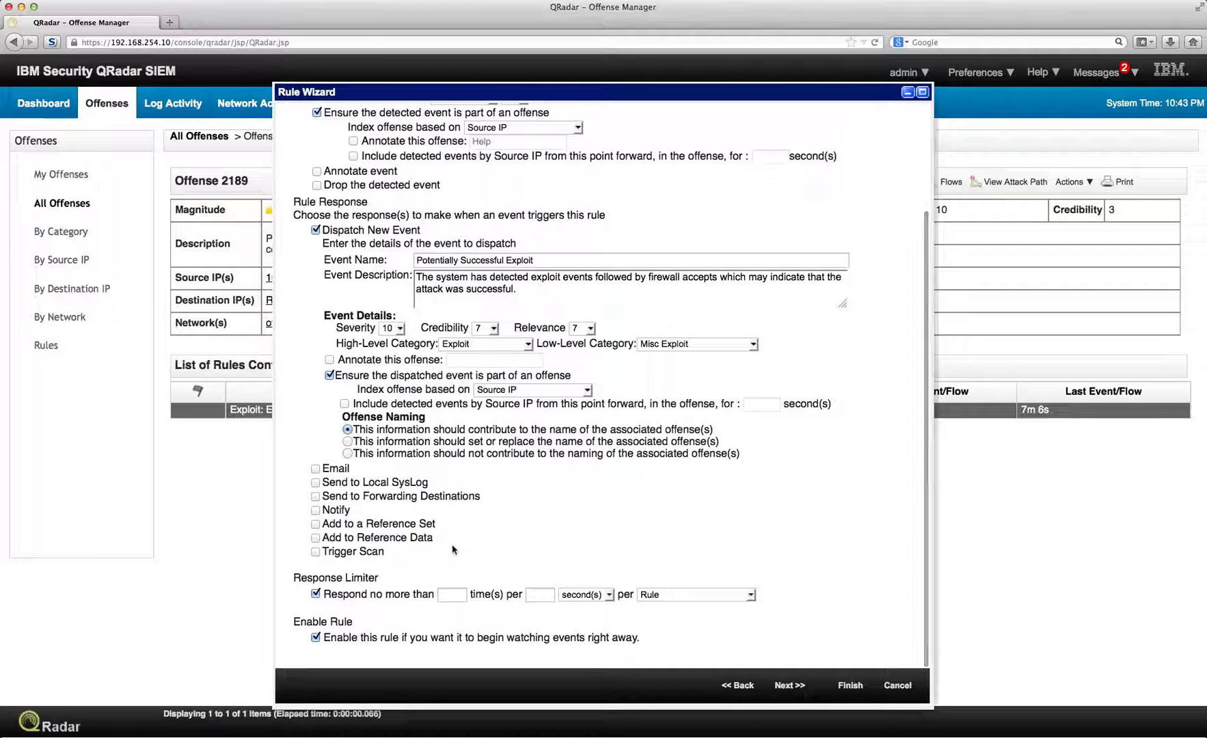
mouse_move(411, 497)
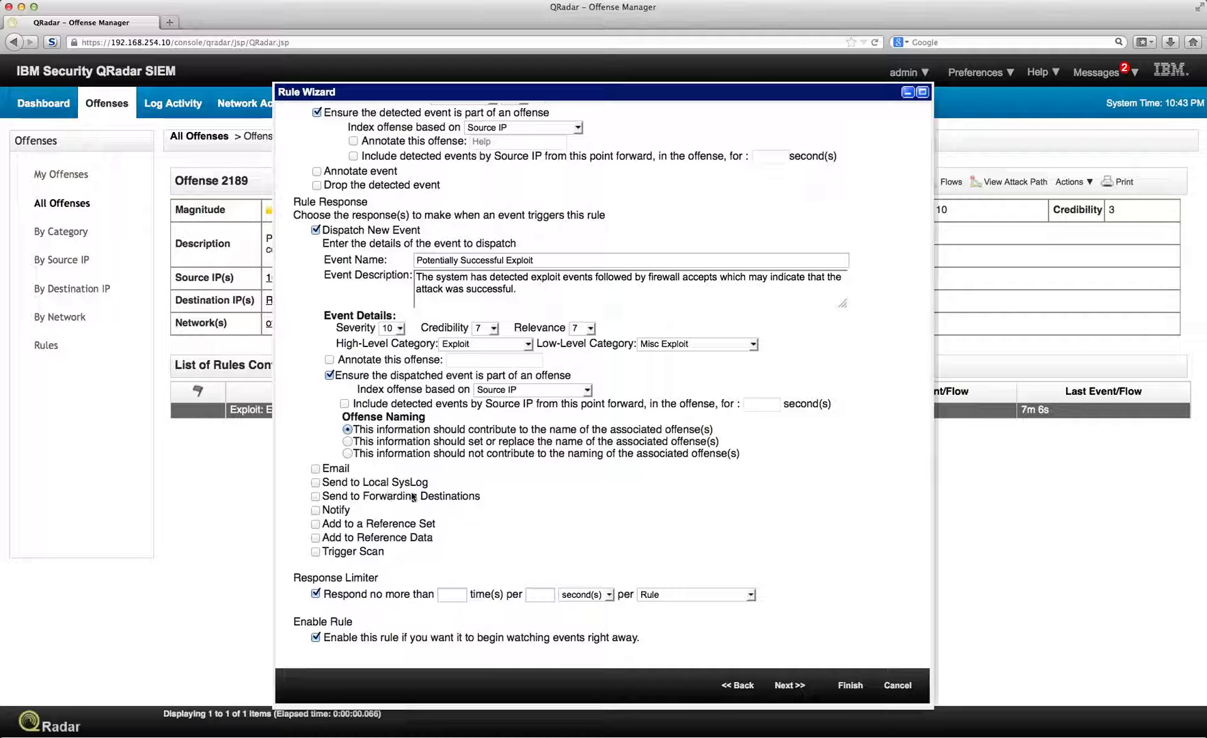
mouse_move(388, 510)
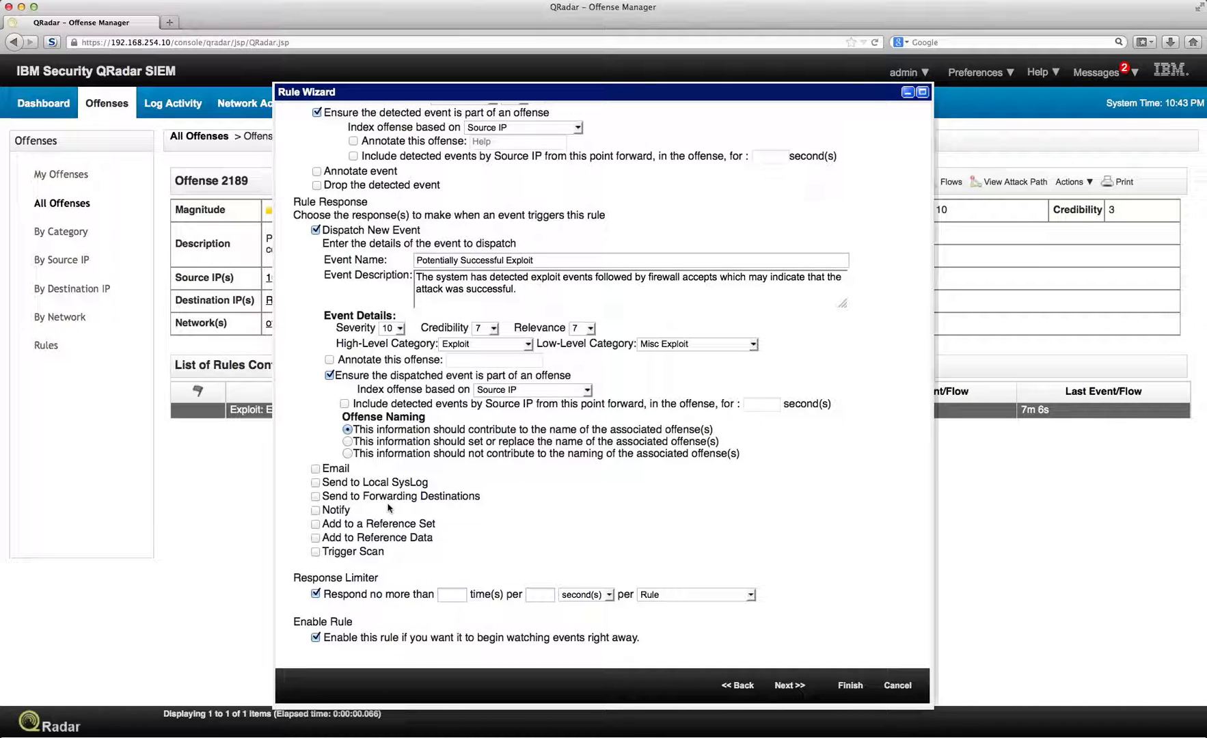
mouse_move(927, 181)
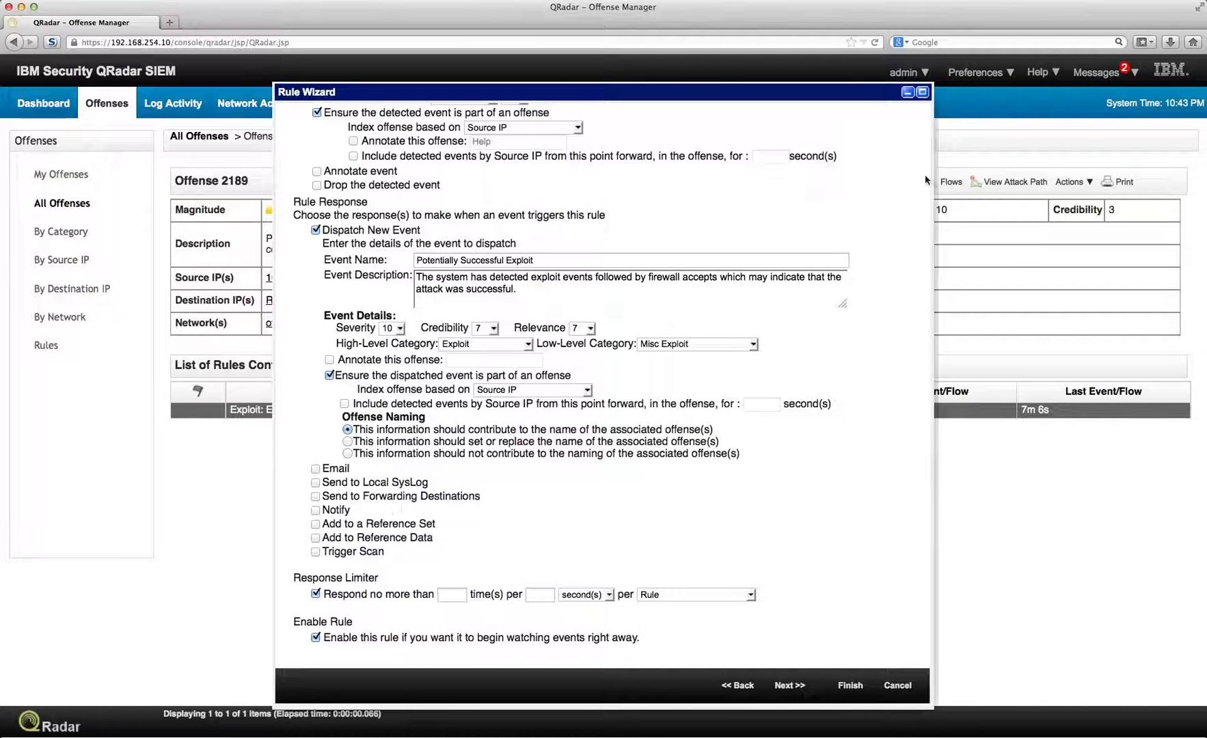